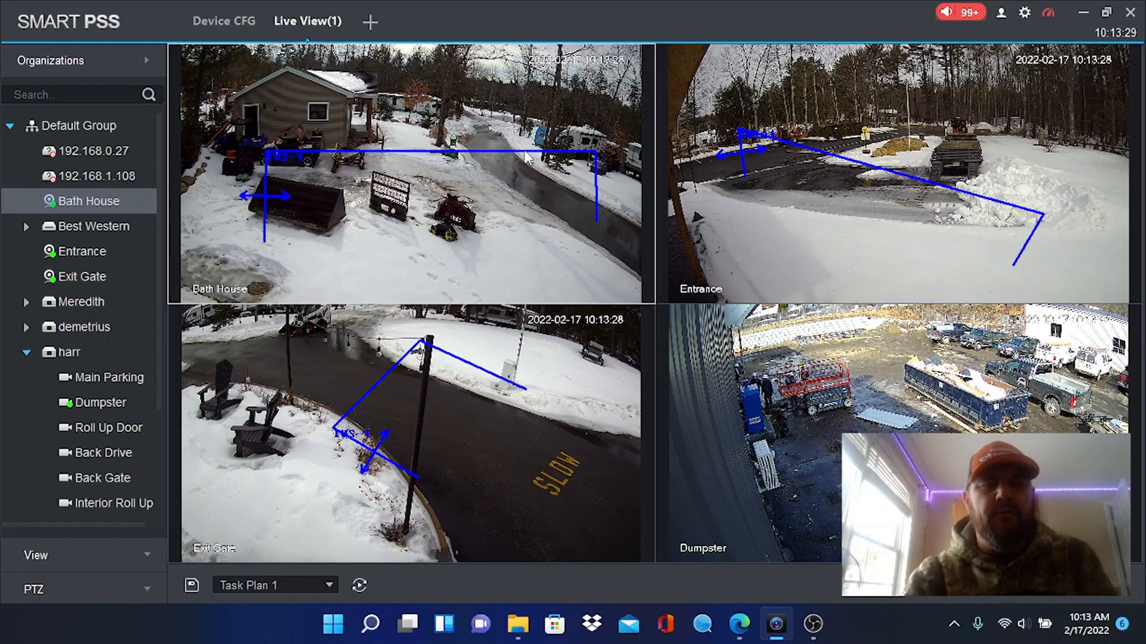
{"action": "mouse_move", "coordinate": [562, 229]}
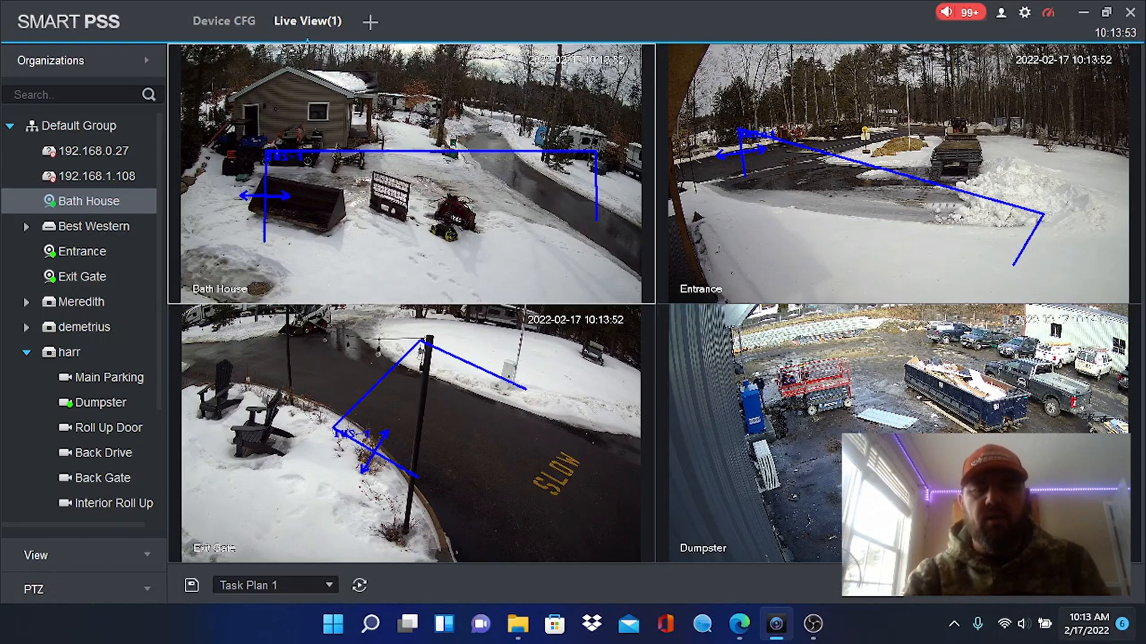
- View the Exit Gate and Bath House tripwire alarm snapshots attached in Gmail
{"action": "left_click", "coordinate": [738, 624]}
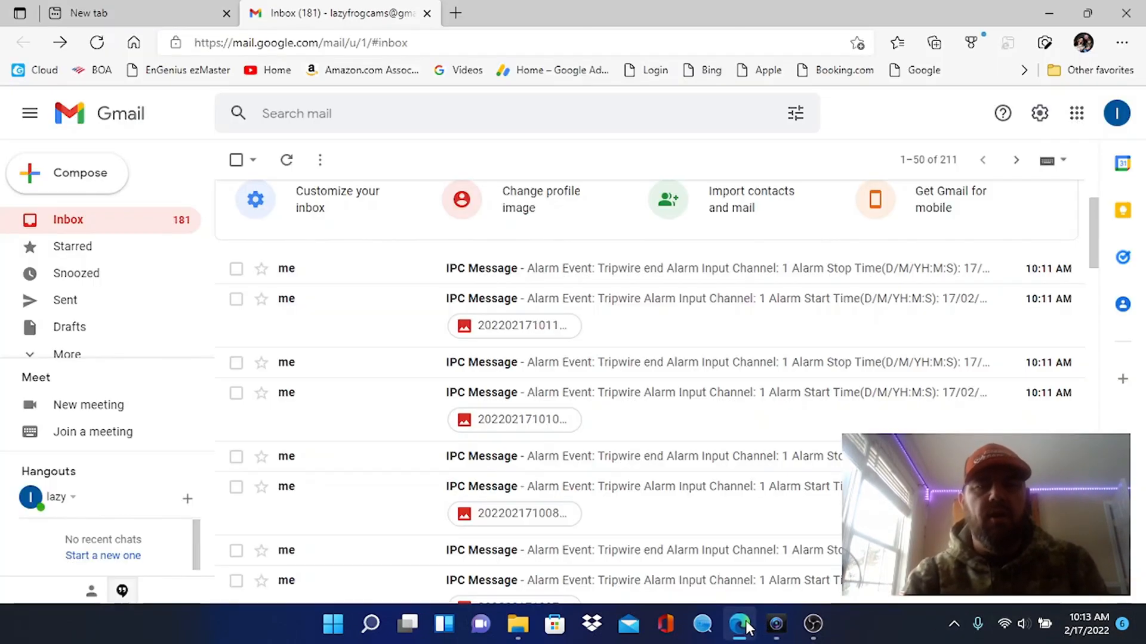
{"action": "mouse_move", "coordinate": [486, 322]}
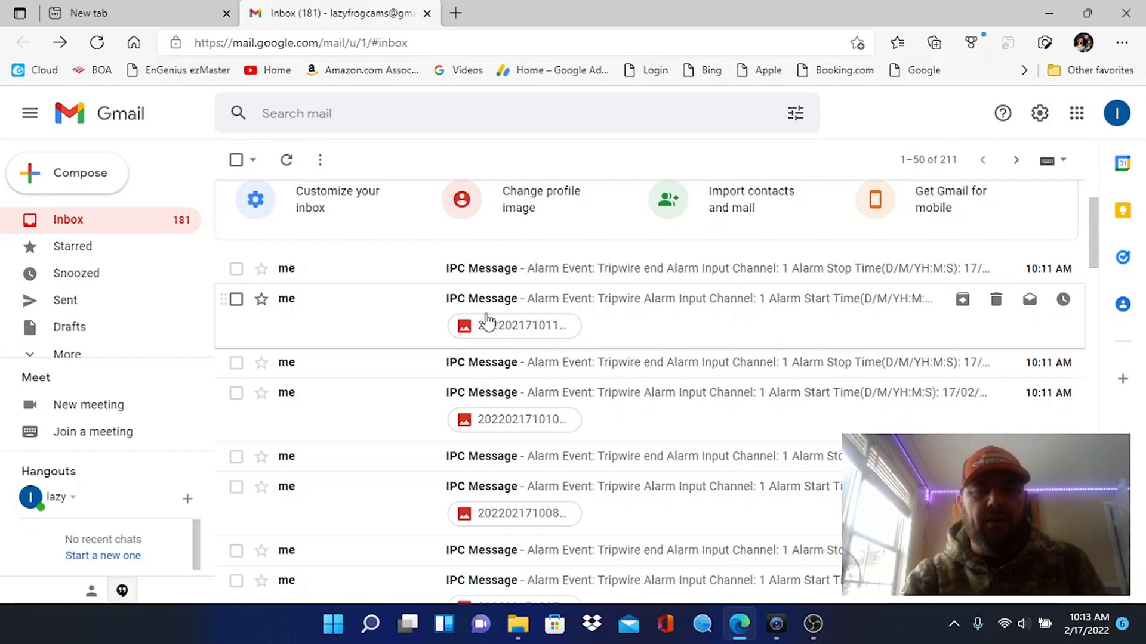
{"action": "scroll", "scroll_direction": "down", "scroll_amount": 3}
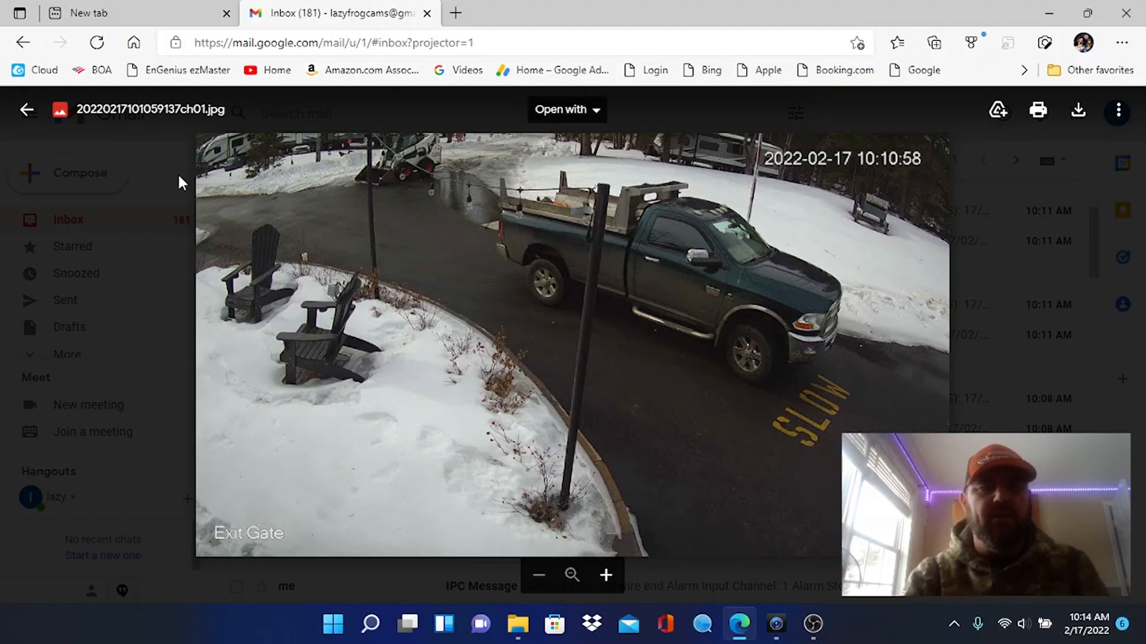
{"action": "left_click", "coordinate": [27, 110]}
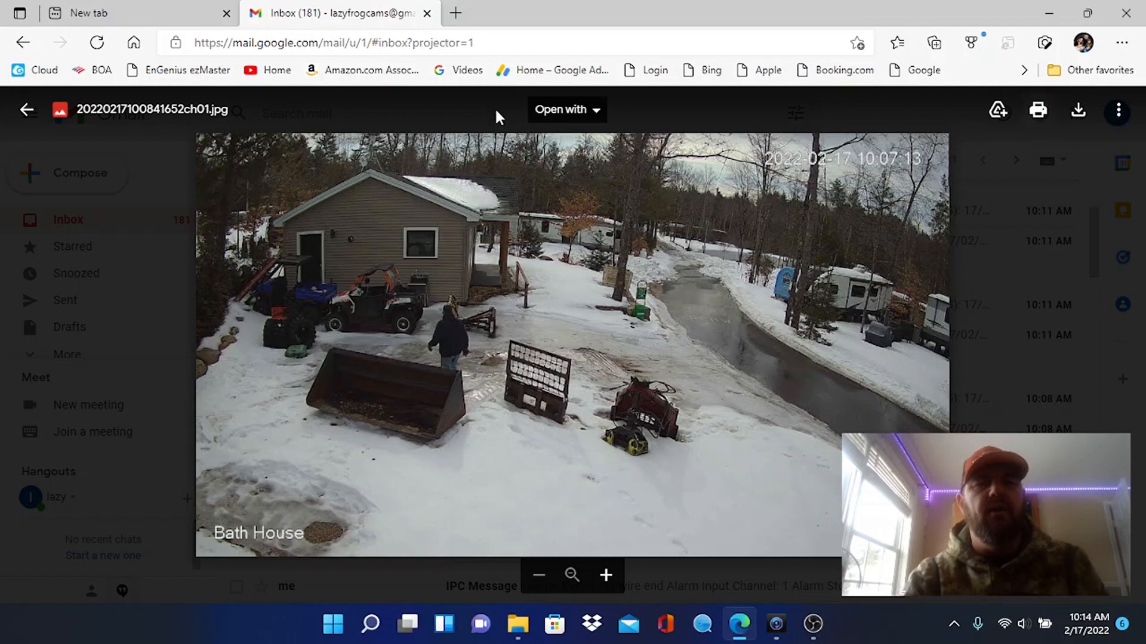
{"action": "left_click", "coordinate": [27, 110]}
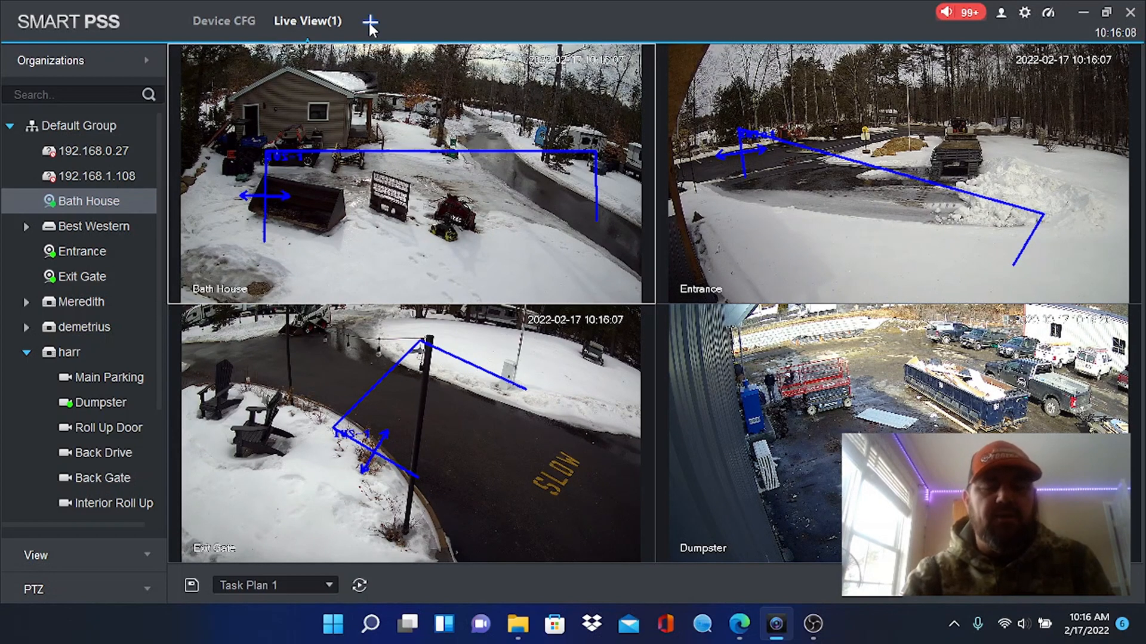
- Show Device CFG details for the Entrance camera, then launch Microsoft Edge
{"action": "left_click", "coordinate": [369, 21]}
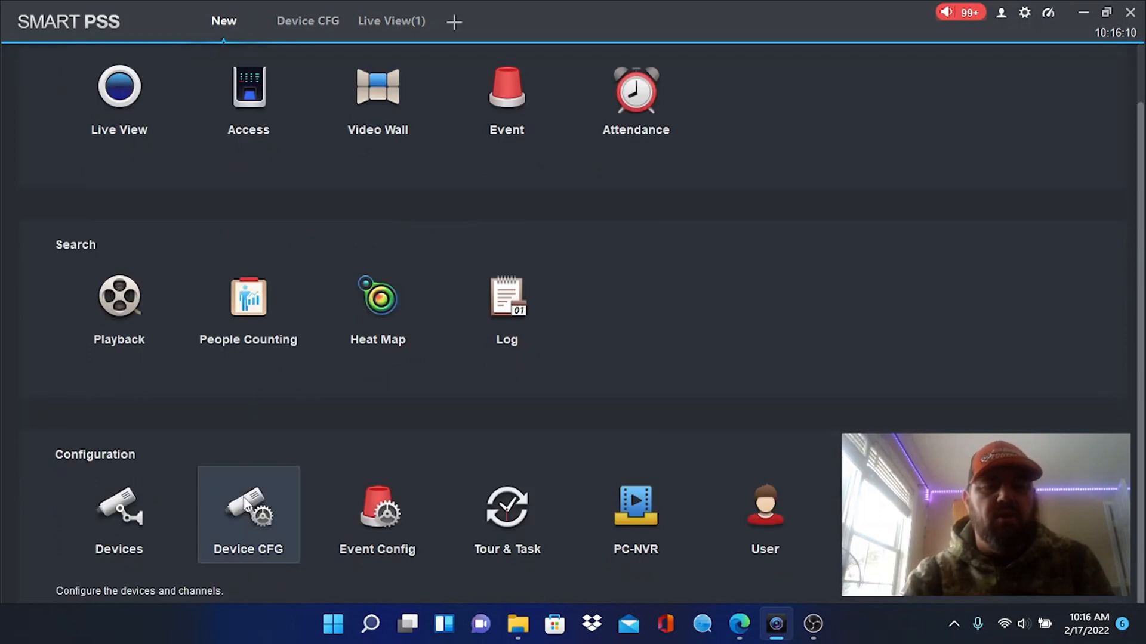
{"action": "scroll", "scroll_direction": "down", "scroll_amount": 3}
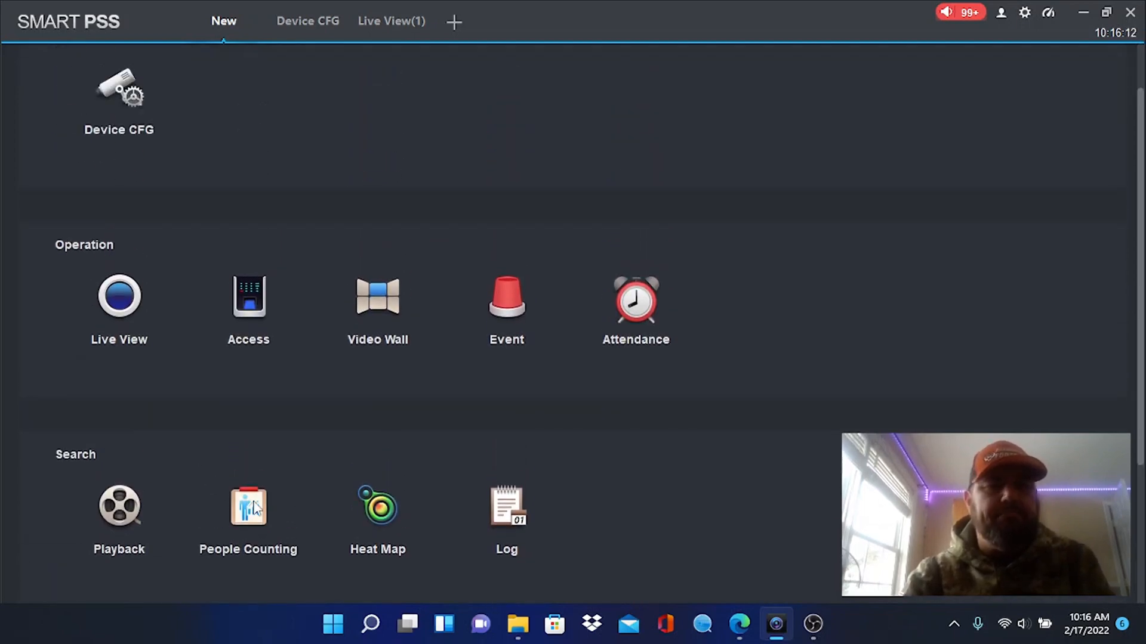
{"action": "left_click", "coordinate": [307, 20]}
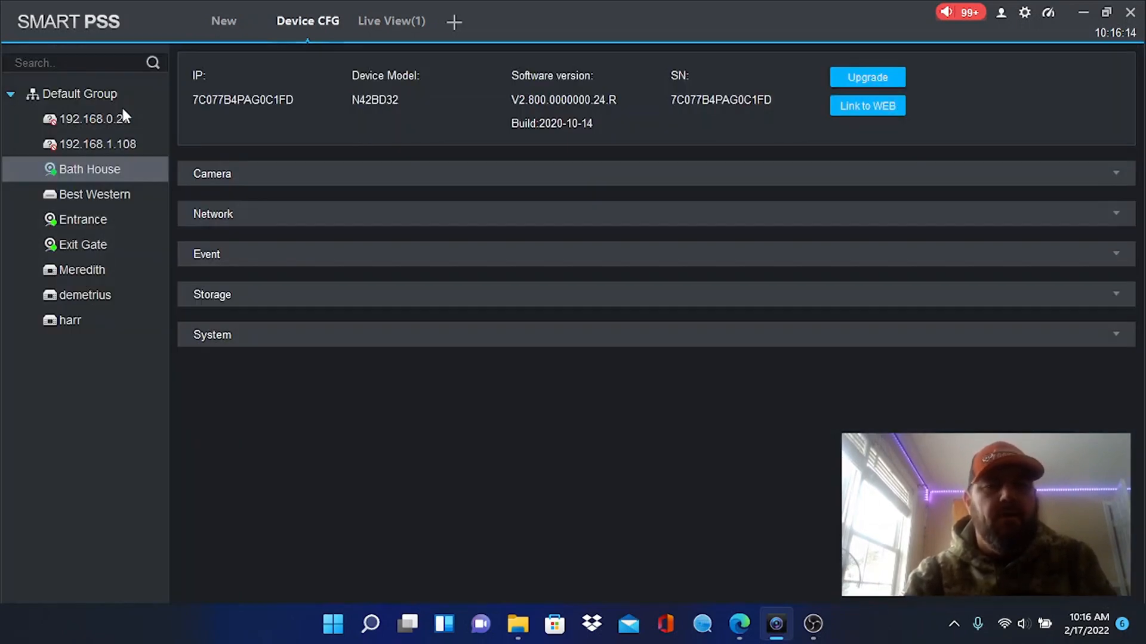
{"action": "mouse_move", "coordinate": [81, 219]}
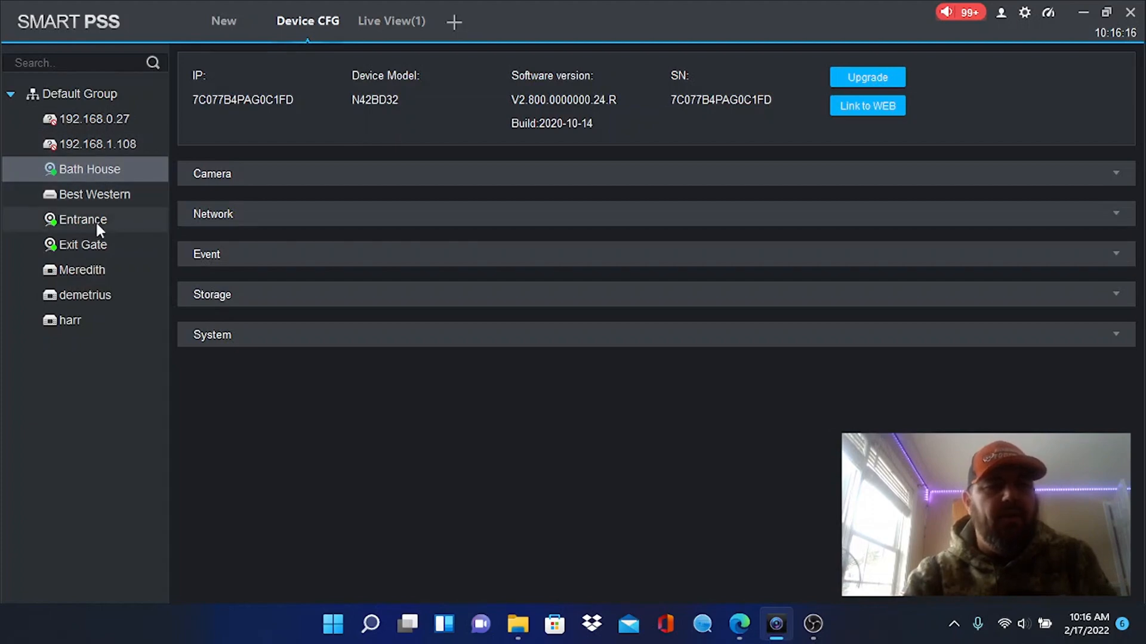
{"action": "left_click", "coordinate": [80, 219]}
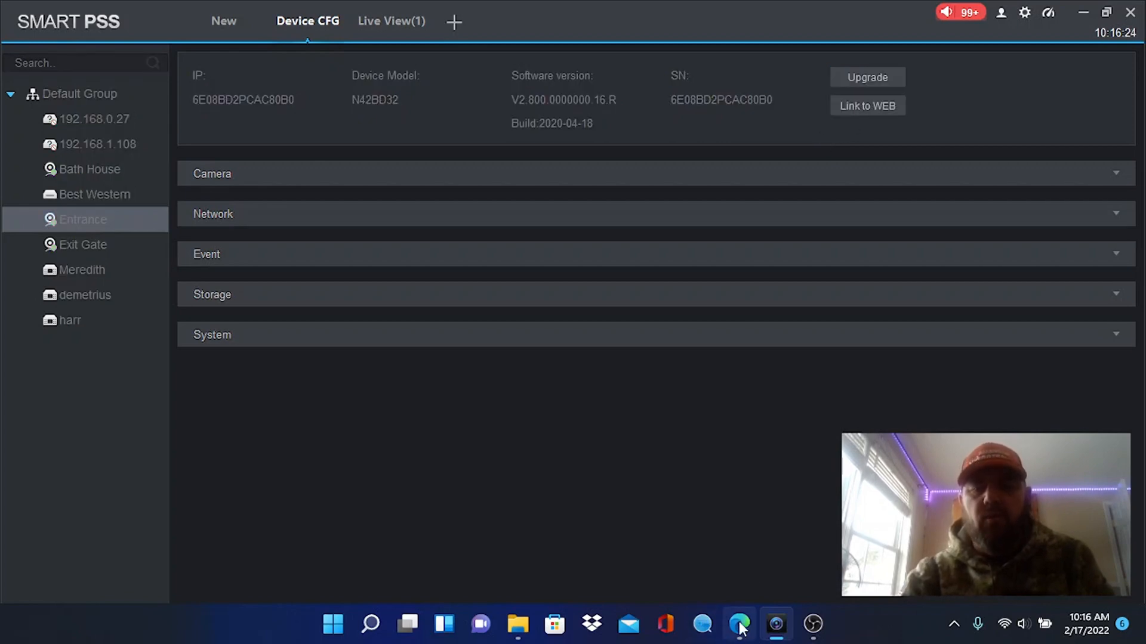
{"action": "right_click", "coordinate": [738, 625]}
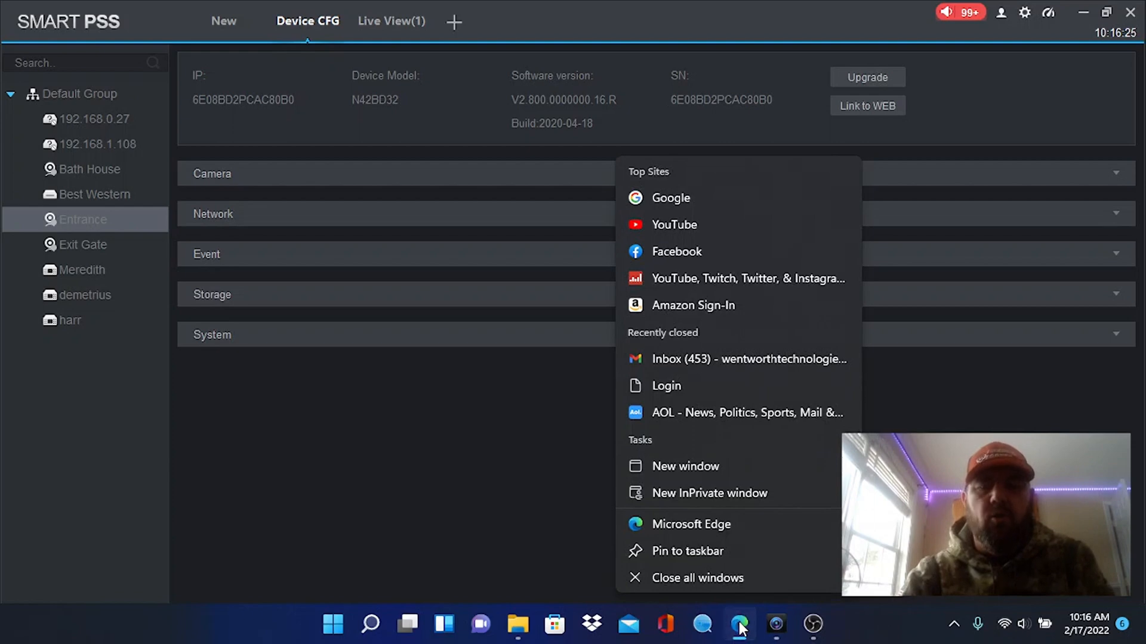
{"action": "left_click", "coordinate": [739, 625]}
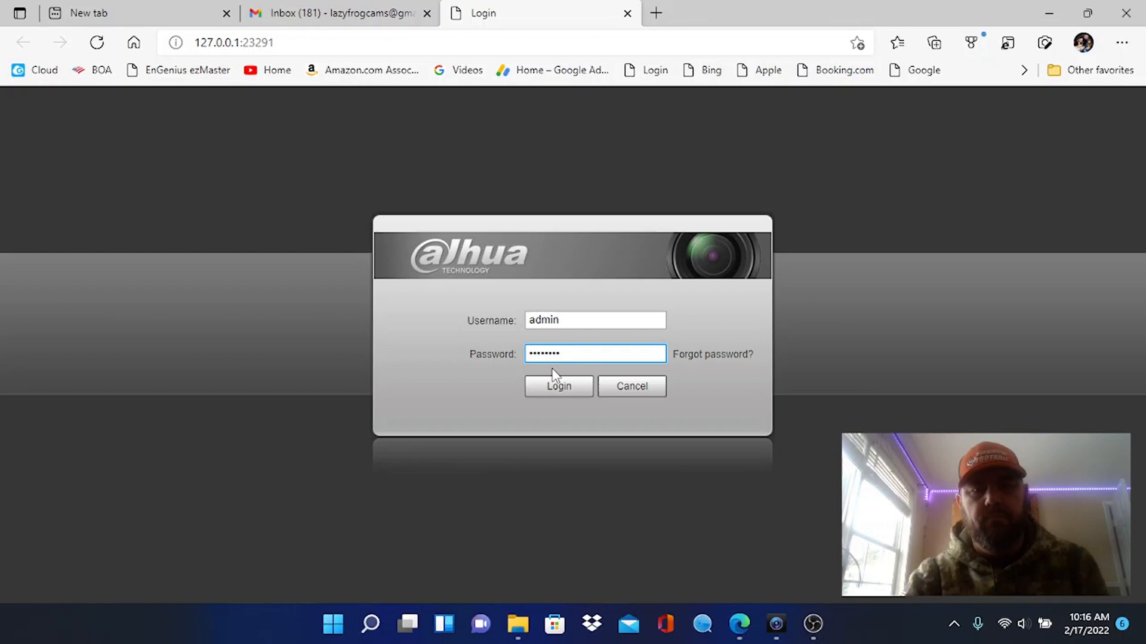
- Log in to the Entrance camera's web page and play its Main Stream
{"action": "left_click", "coordinate": [557, 386]}
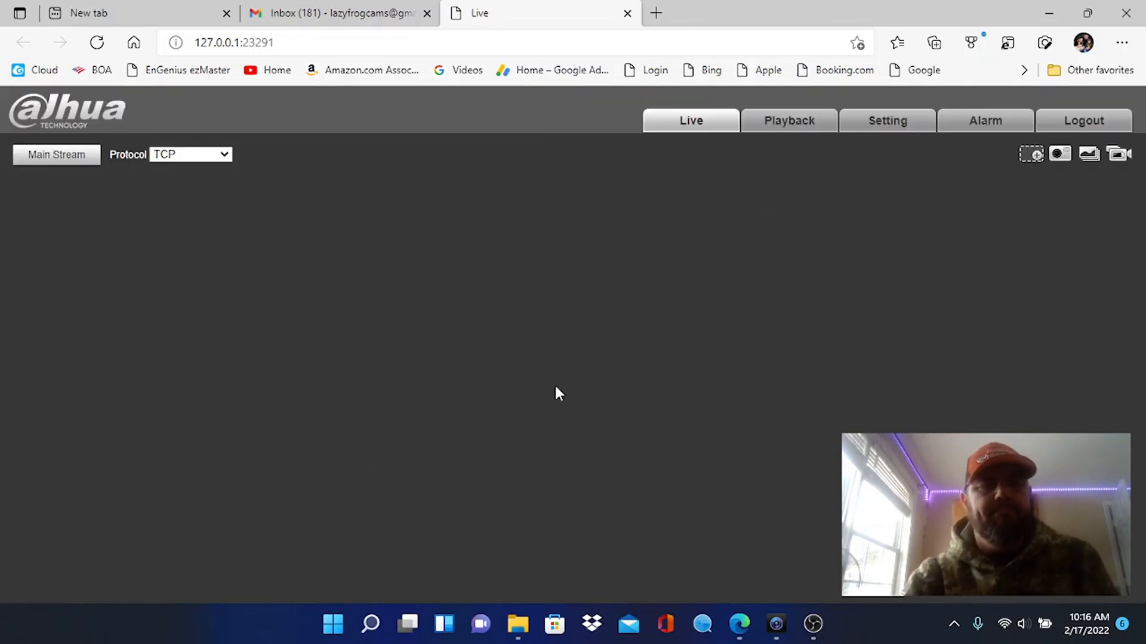
{"action": "left_click", "coordinate": [57, 154]}
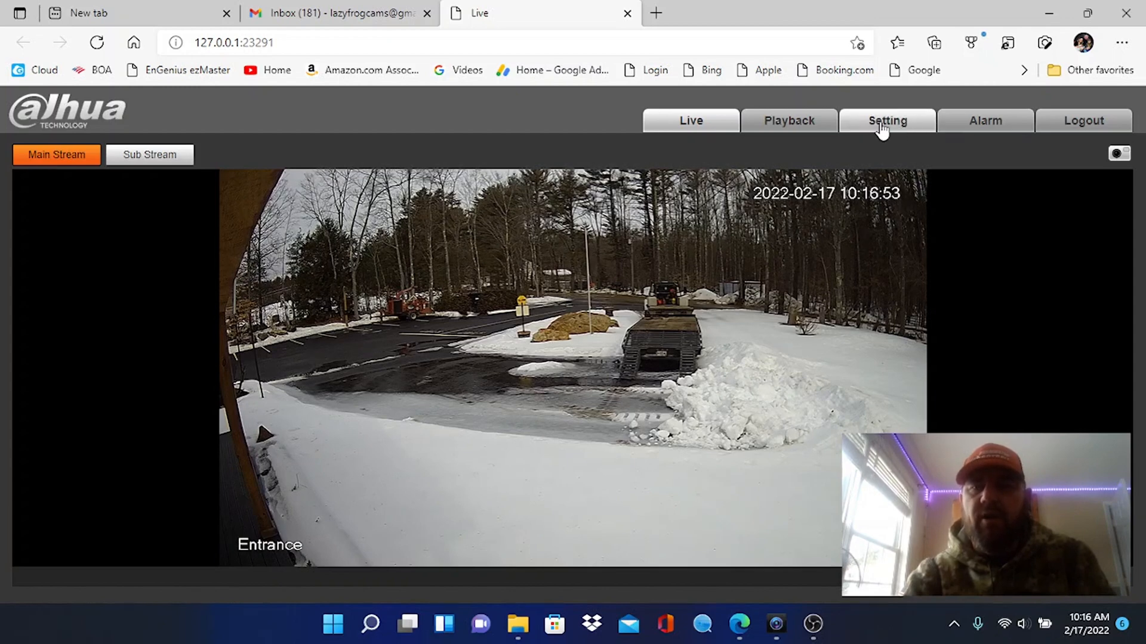
{"action": "mouse_move", "coordinate": [886, 120]}
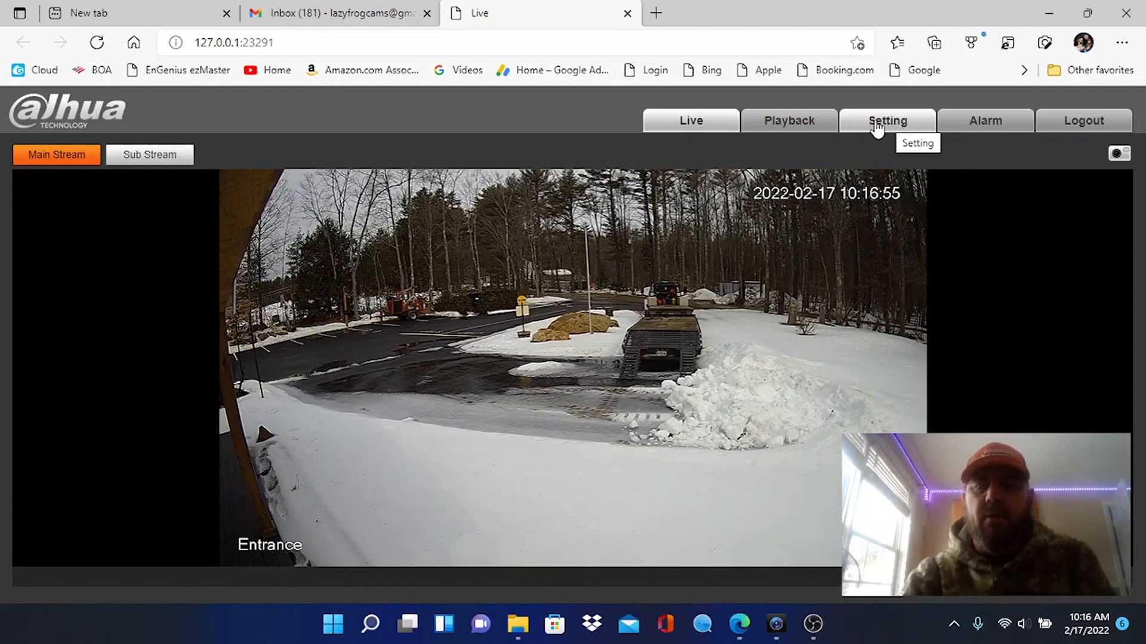
- Enable and save IVS under Event > Smart Plan, then go to Event > IVS
{"action": "left_click", "coordinate": [886, 121]}
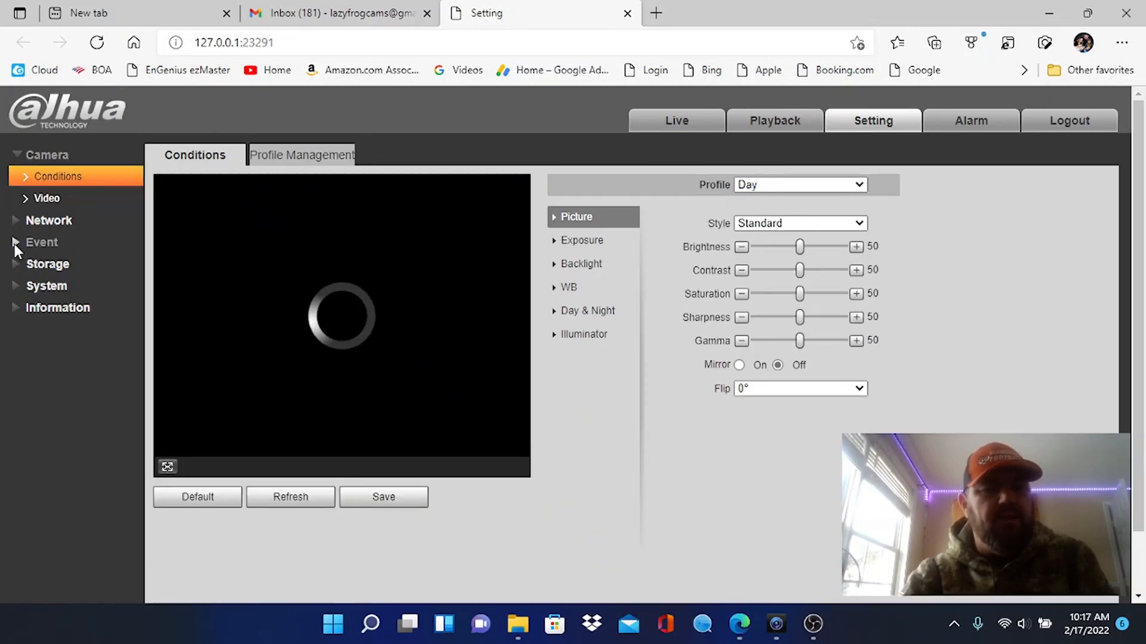
{"action": "left_click", "coordinate": [42, 242]}
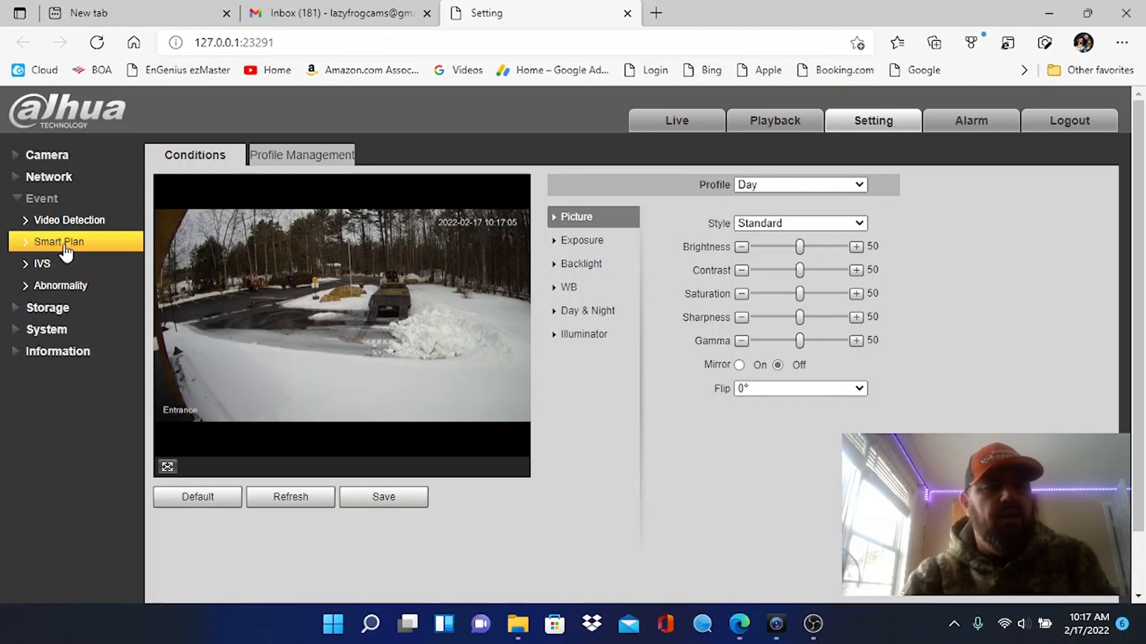
{"action": "left_click", "coordinate": [59, 242]}
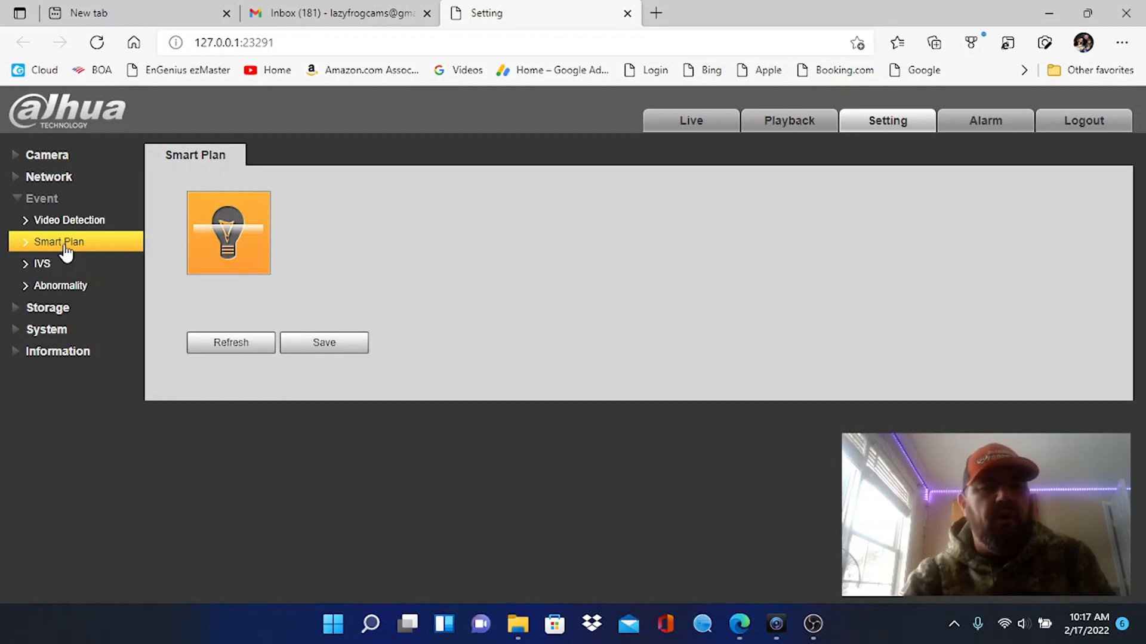
{"action": "mouse_move", "coordinate": [228, 233]}
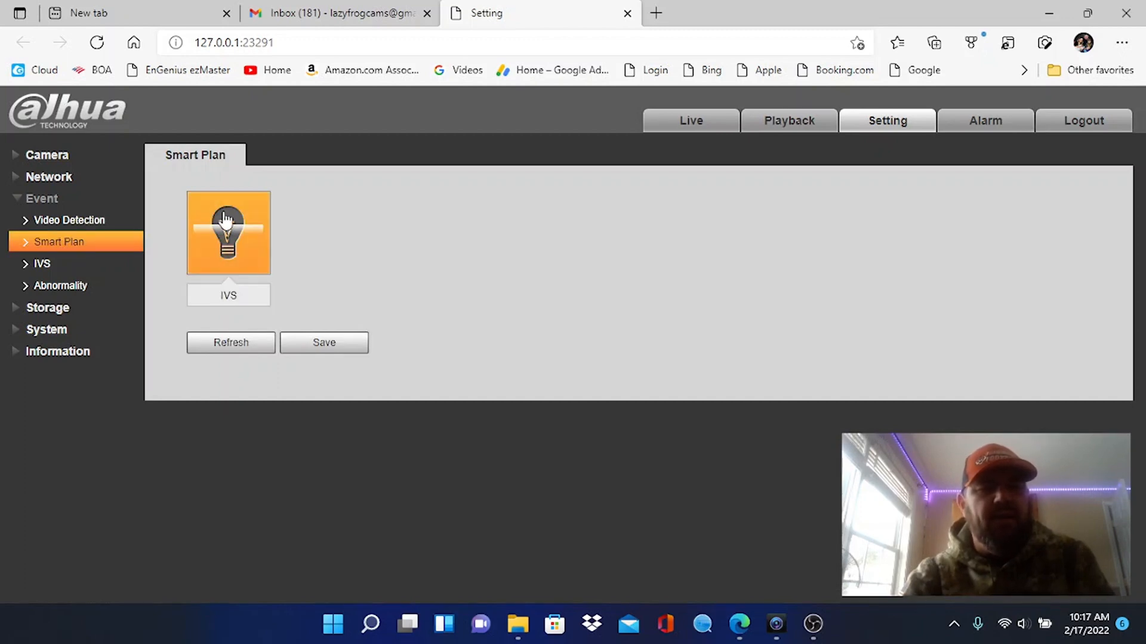
{"action": "mouse_move", "coordinate": [326, 264]}
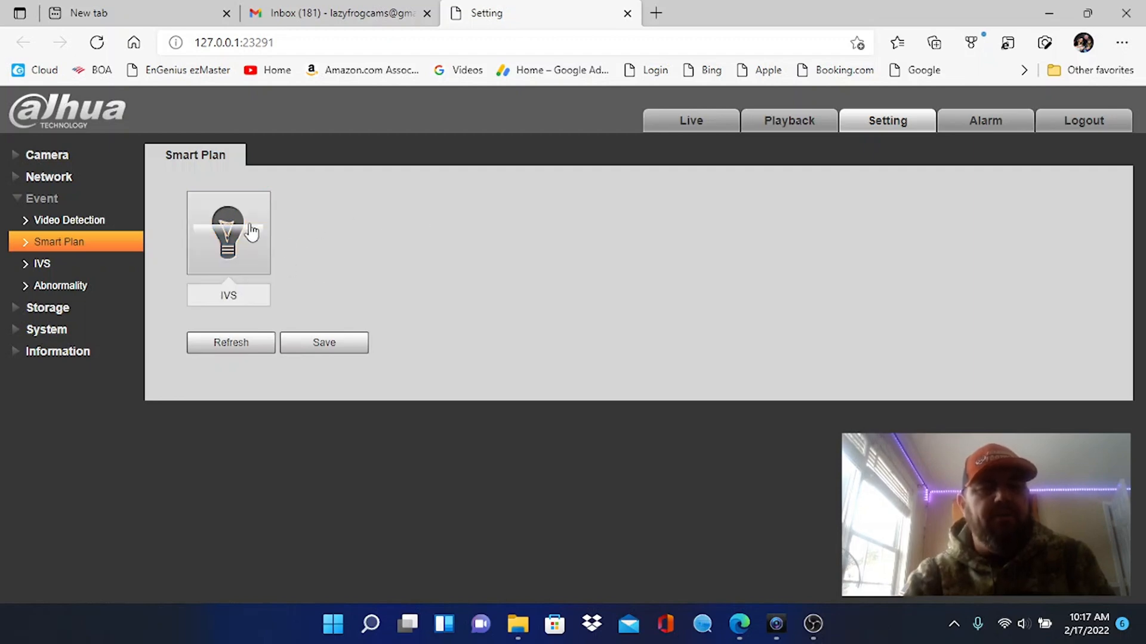
{"action": "left_click", "coordinate": [228, 232]}
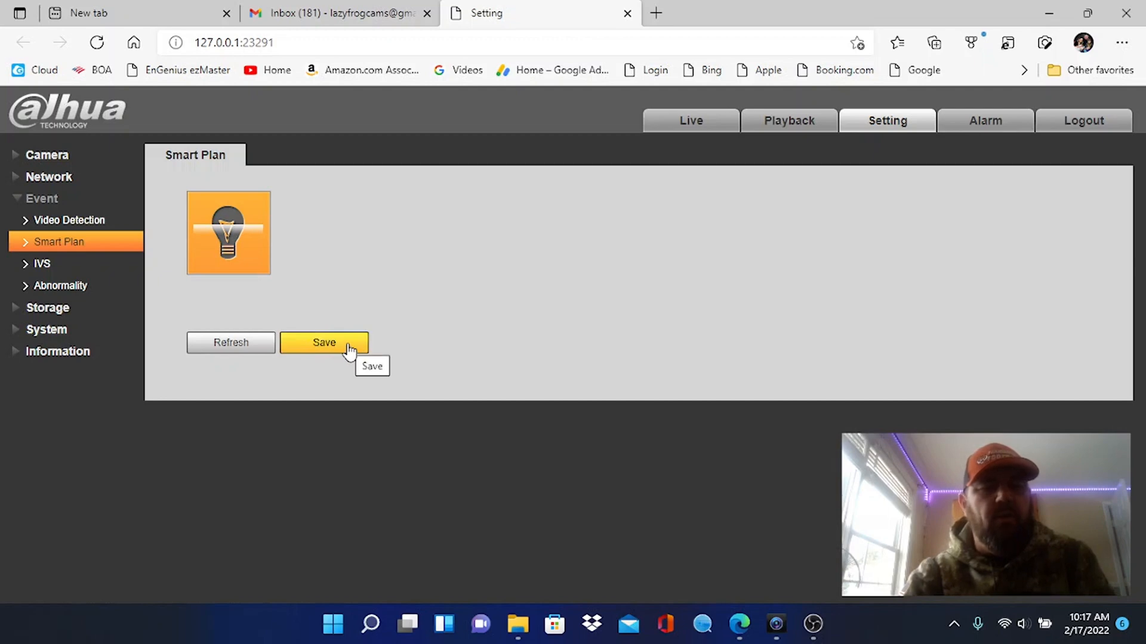
{"action": "left_click", "coordinate": [323, 343]}
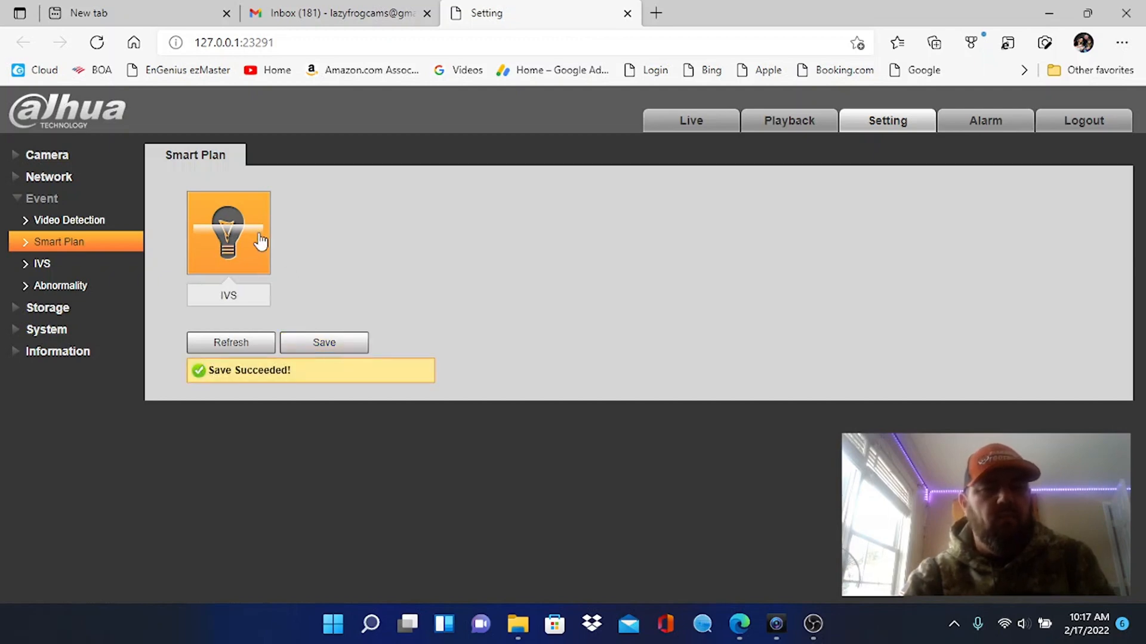
{"action": "left_click", "coordinate": [42, 264]}
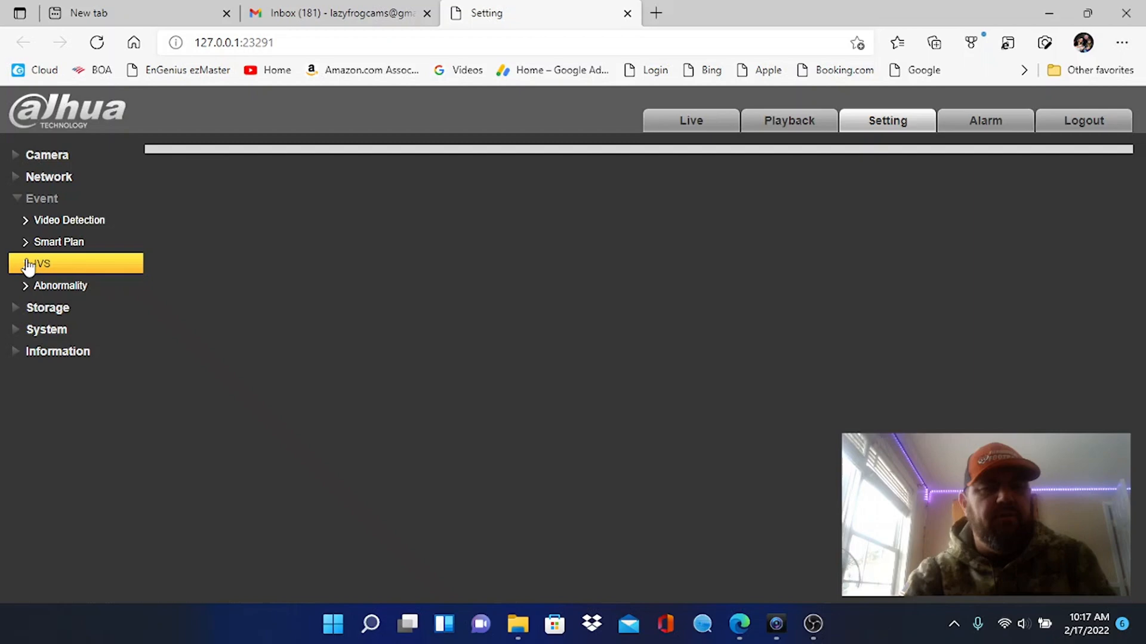
- Add a new tripwire rule and draw its line across the driveway
{"action": "left_click", "coordinate": [38, 263]}
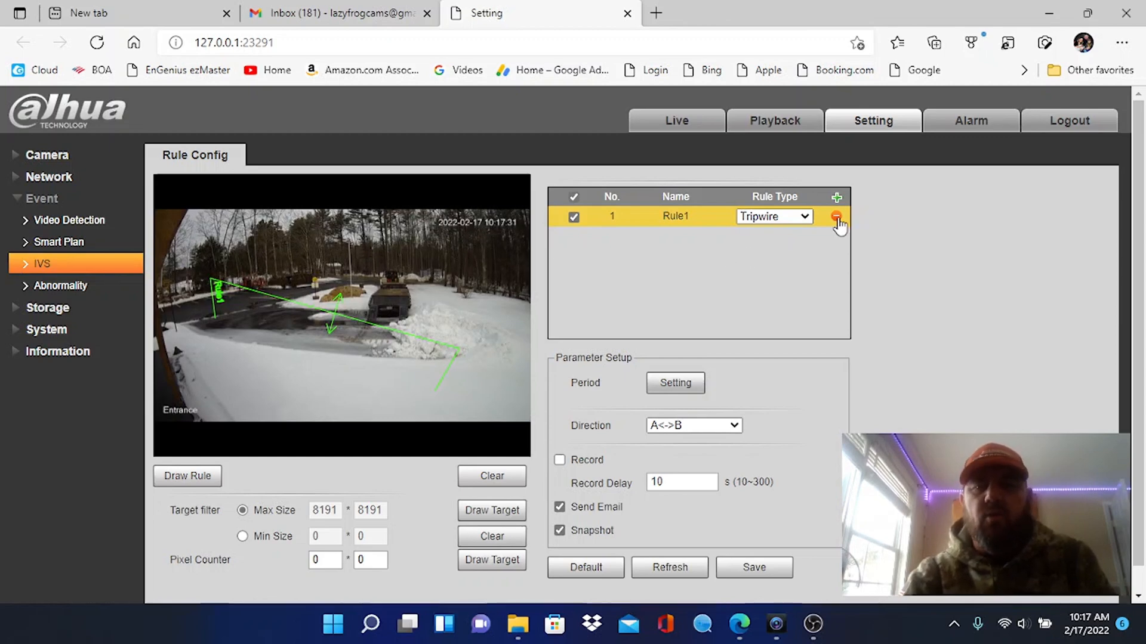
{"action": "left_click", "coordinate": [837, 216]}
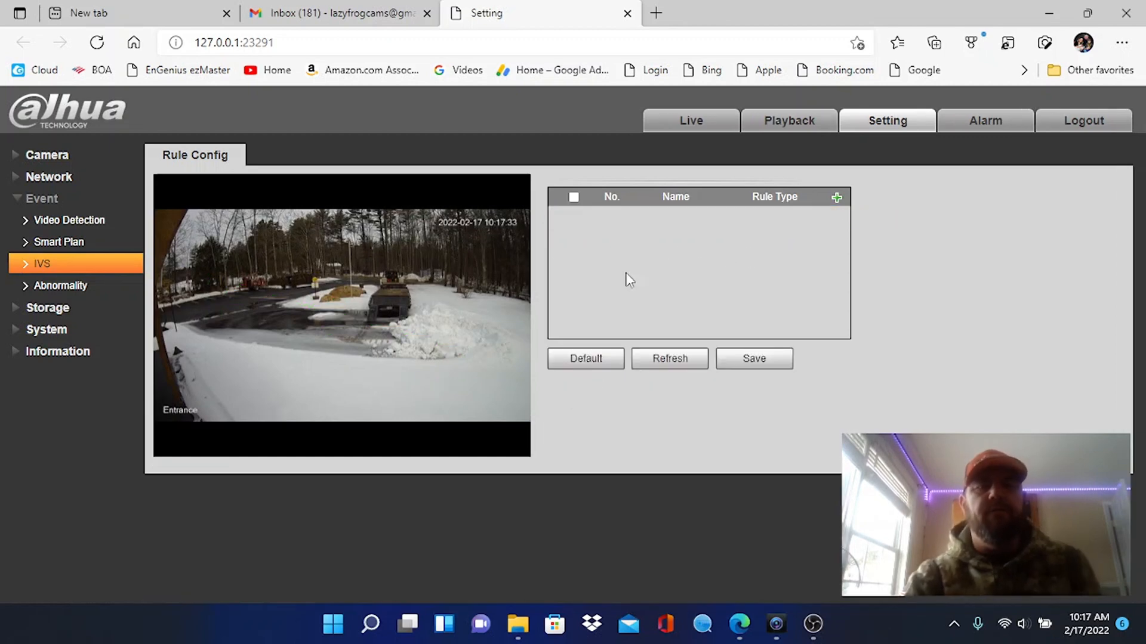
{"action": "mouse_move", "coordinate": [751, 251]}
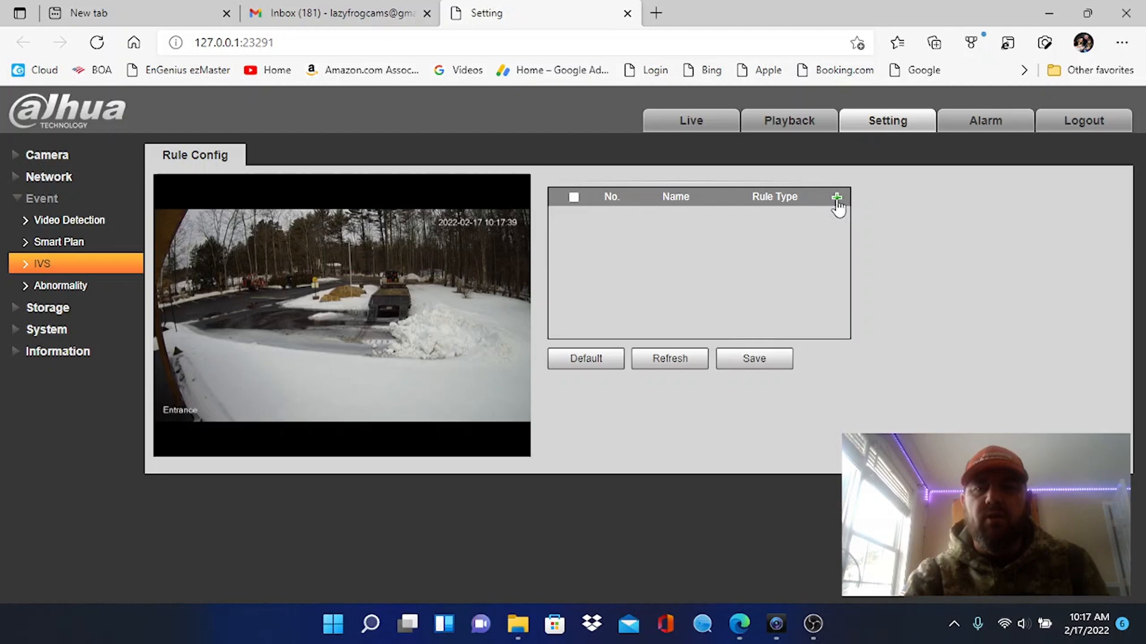
{"action": "left_click", "coordinate": [836, 198]}
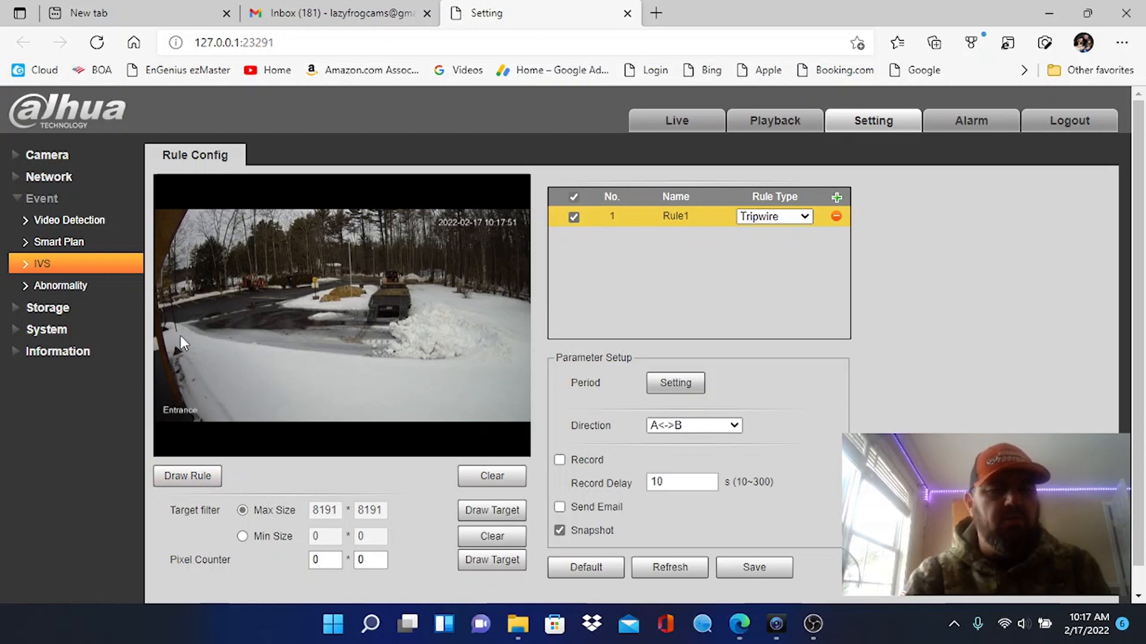
{"action": "mouse_move", "coordinate": [186, 341]}
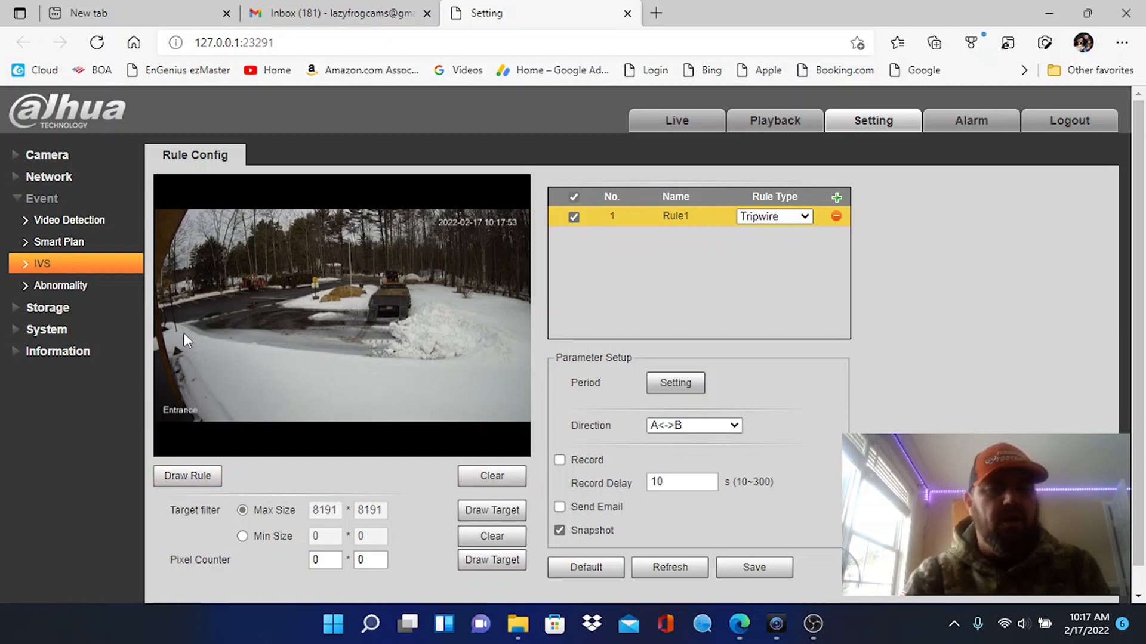
{"action": "left_click_drag", "start_coordinate": [185, 339], "coordinate": [197, 281]}
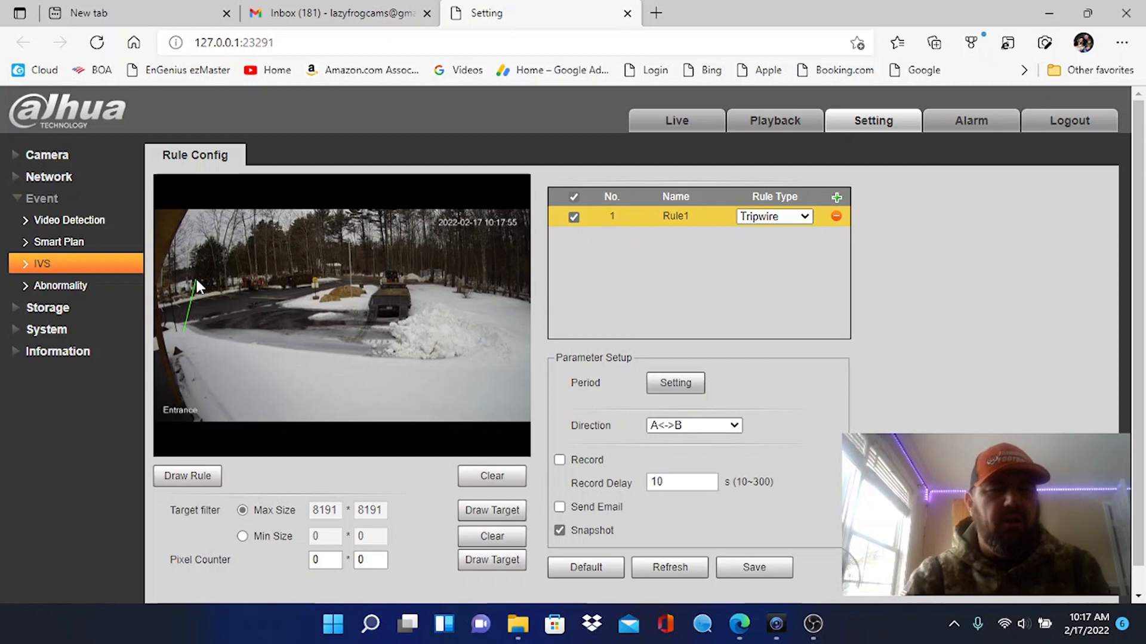
{"action": "left_click_drag", "start_coordinate": [197, 285], "coordinate": [329, 314]}
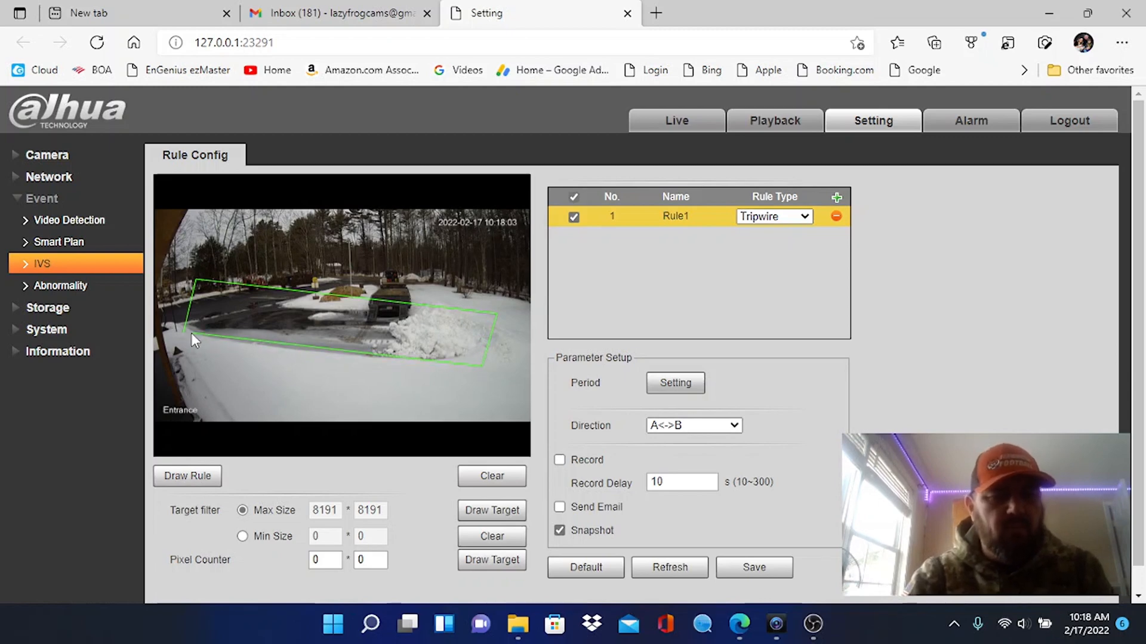
{"action": "mouse_move", "coordinate": [188, 336]}
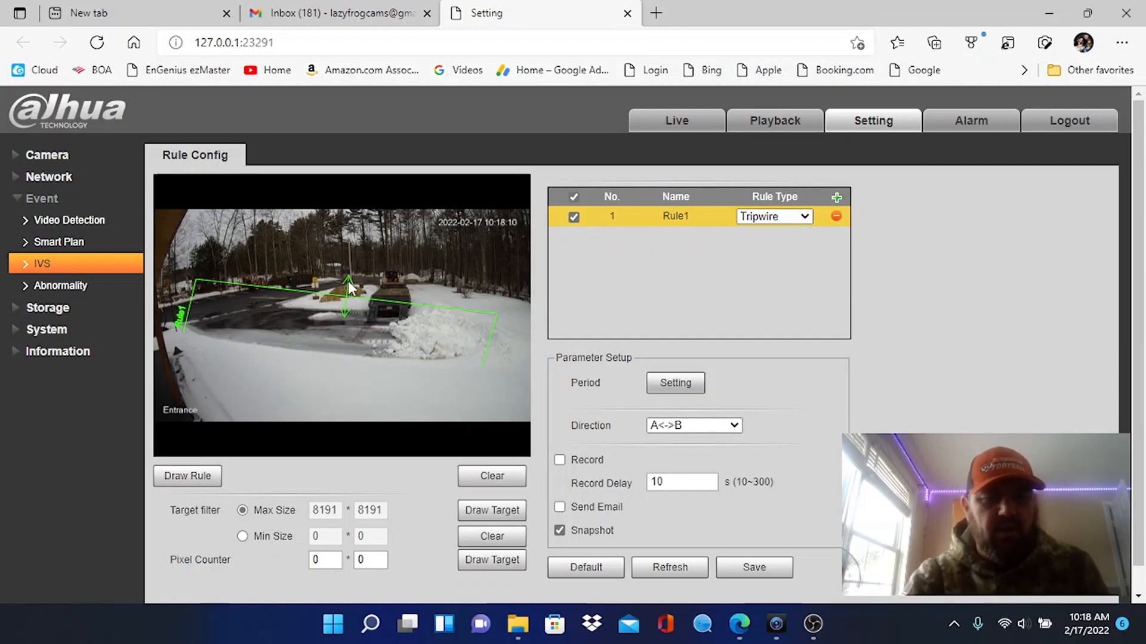
{"action": "mouse_move", "coordinate": [256, 274]}
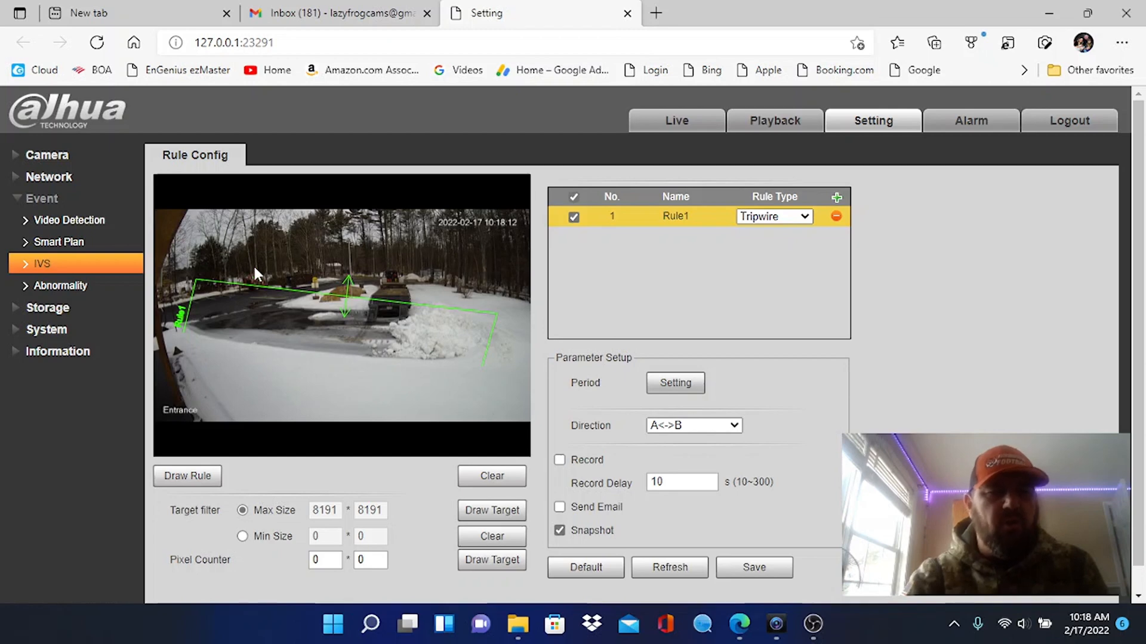
{"action": "mouse_move", "coordinate": [439, 340]}
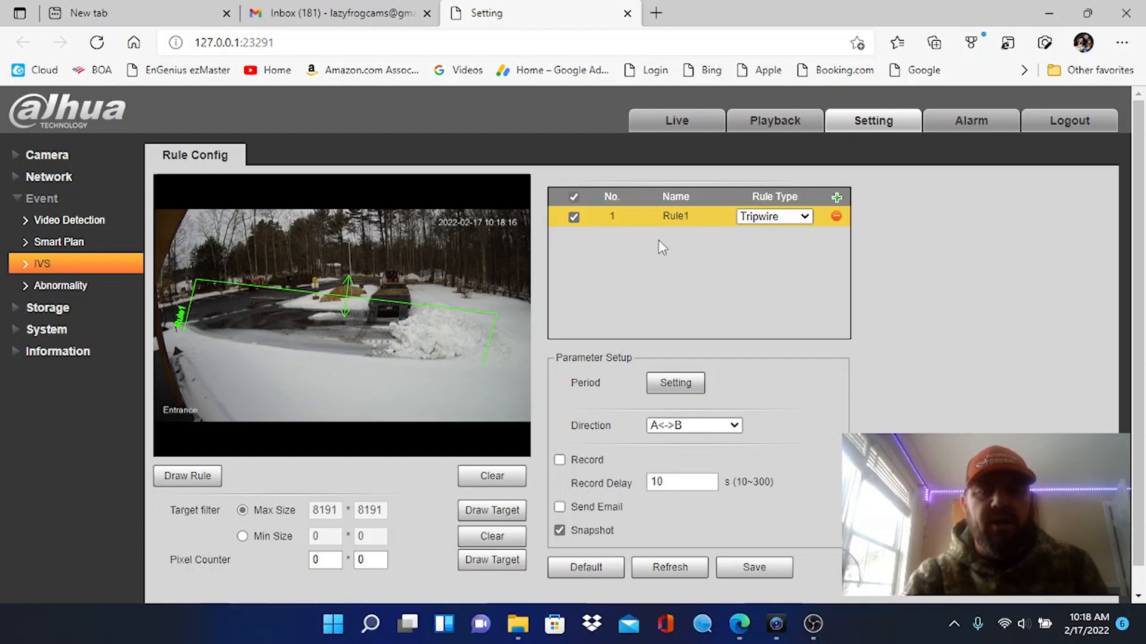
{"action": "mouse_move", "coordinate": [881, 356]}
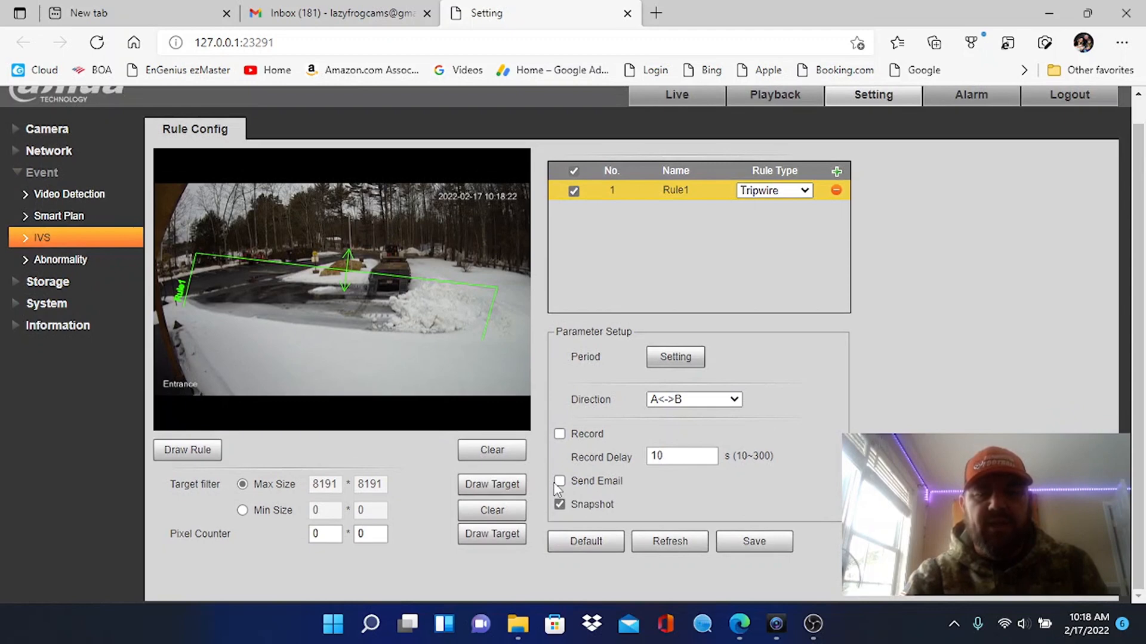
- Enable Send Email with snapshots for the driveway tripwire rule and save it
{"action": "left_click", "coordinate": [560, 481]}
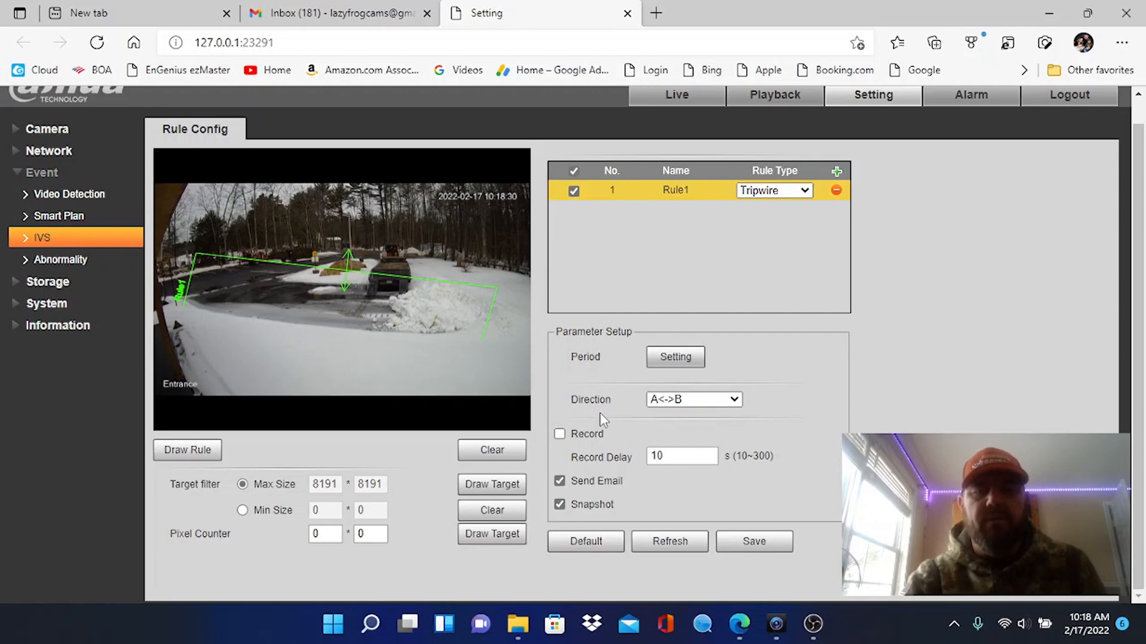
{"action": "mouse_move", "coordinate": [589, 446]}
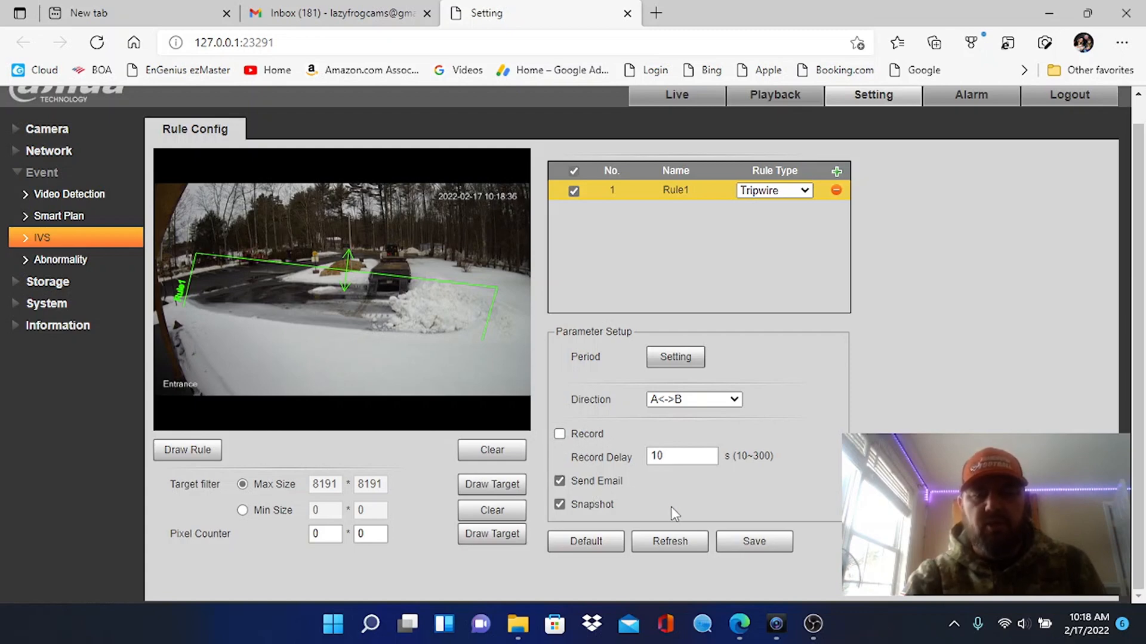
{"action": "left_click", "coordinate": [753, 542]}
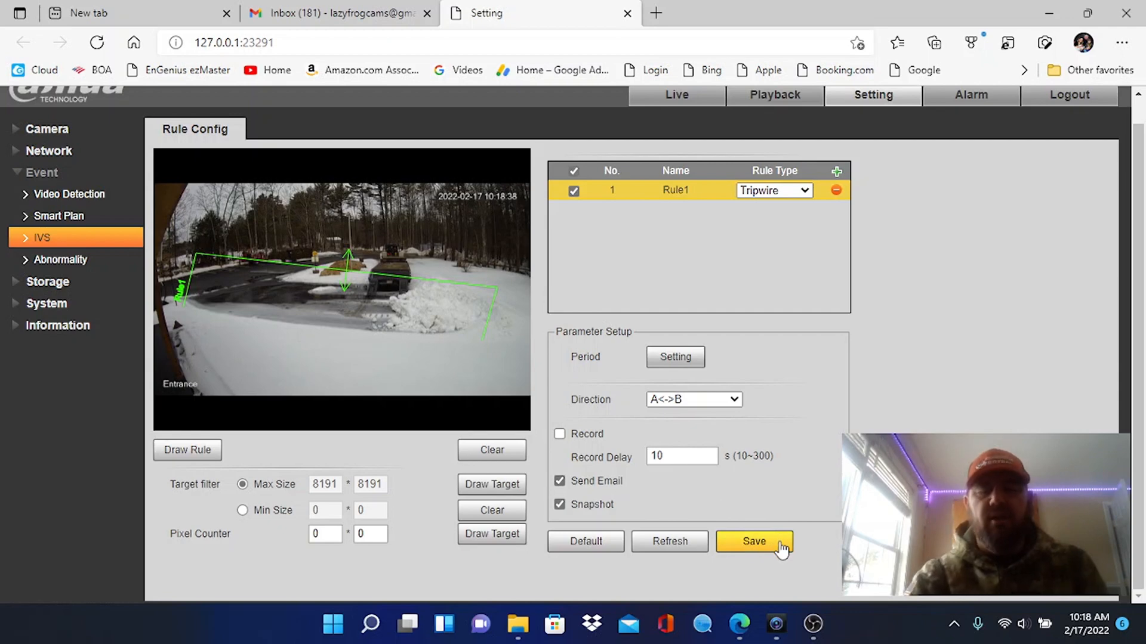
{"action": "mouse_move", "coordinate": [753, 541]}
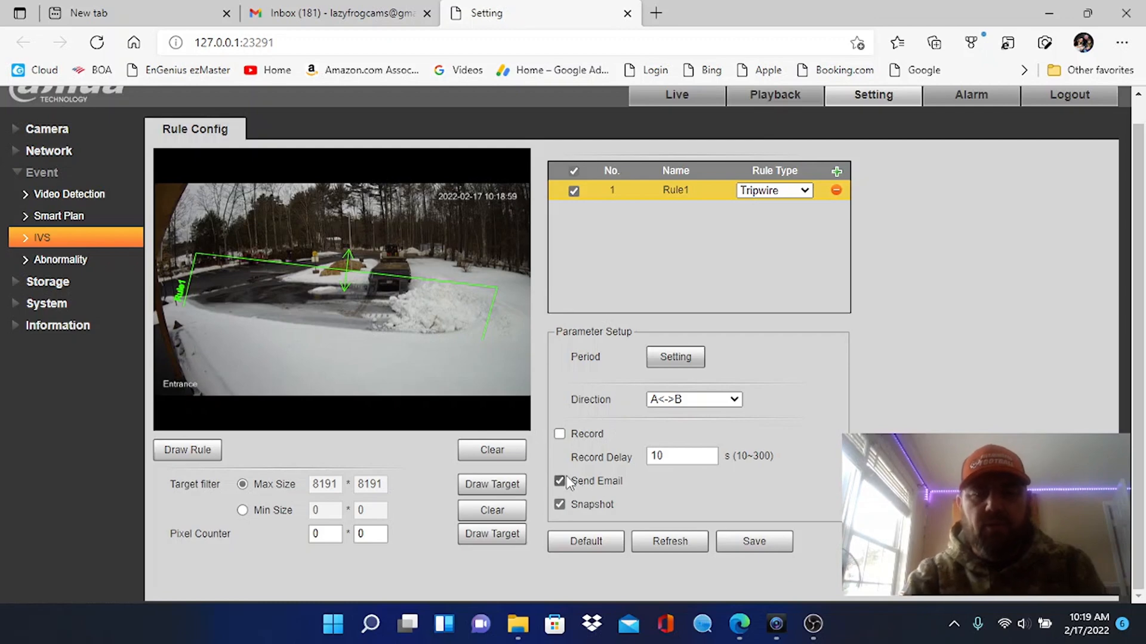
{"action": "left_click", "coordinate": [753, 541]}
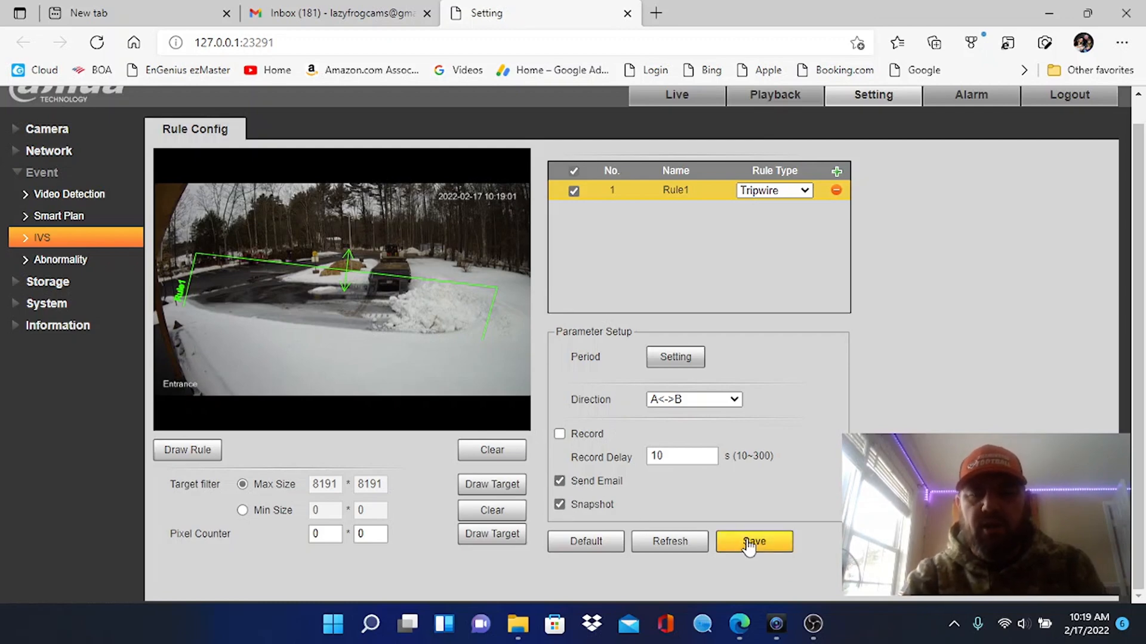
{"action": "left_click", "coordinate": [754, 542]}
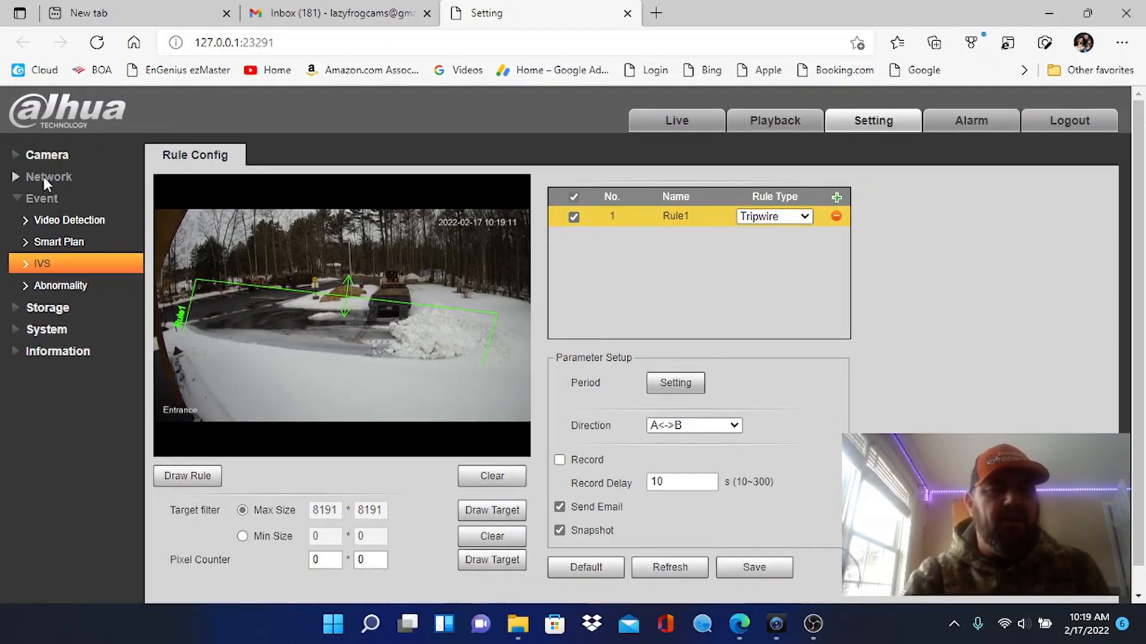
- Open Network > SMTP(Email), showing the Gmail server on port 465
{"action": "left_click", "coordinate": [49, 176]}
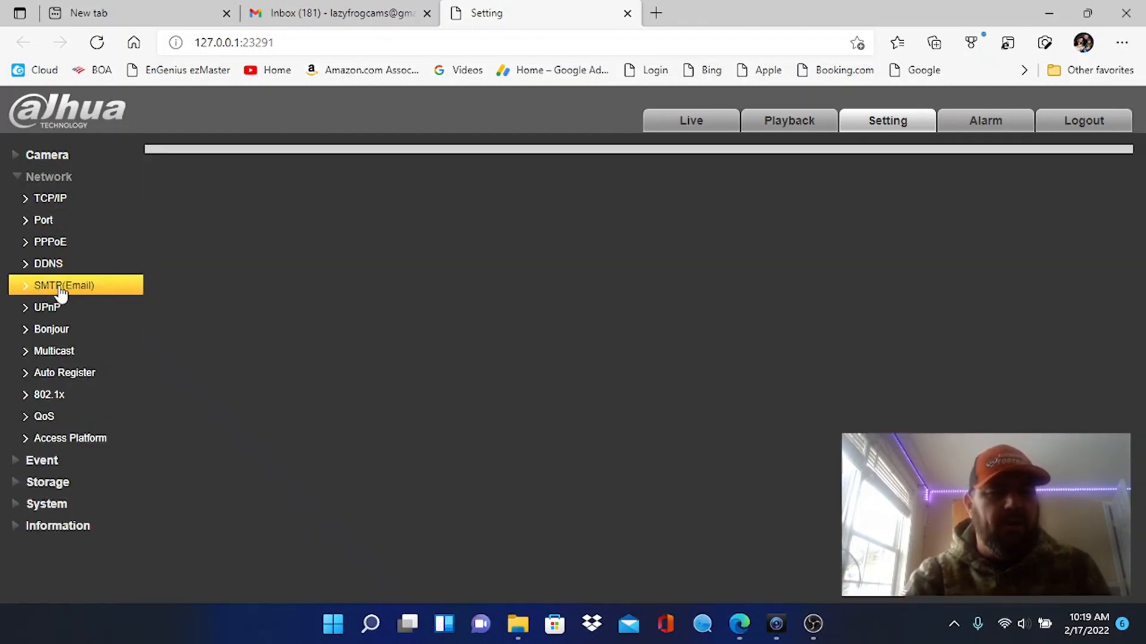
{"action": "left_click", "coordinate": [64, 286]}
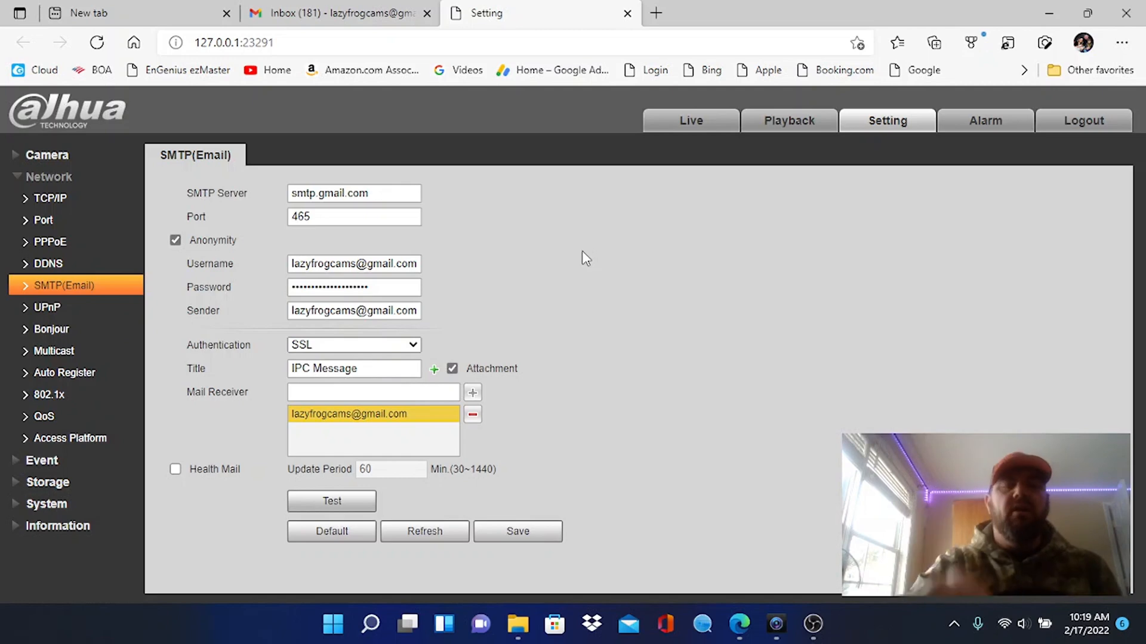
{"action": "mouse_move", "coordinate": [550, 247]}
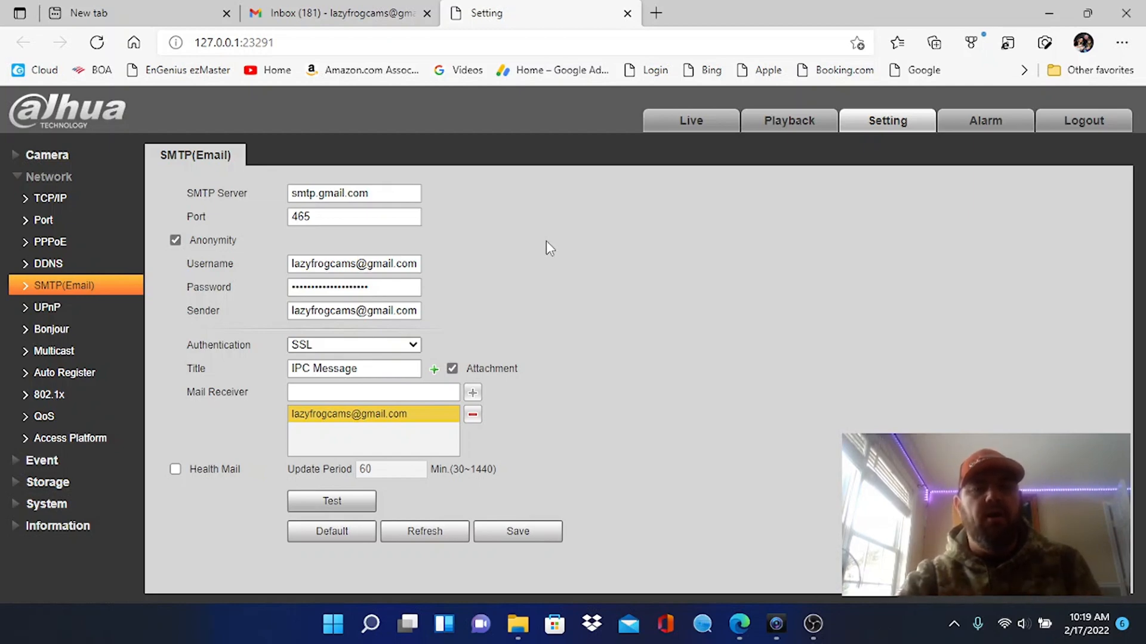
{"action": "mouse_move", "coordinate": [440, 254]}
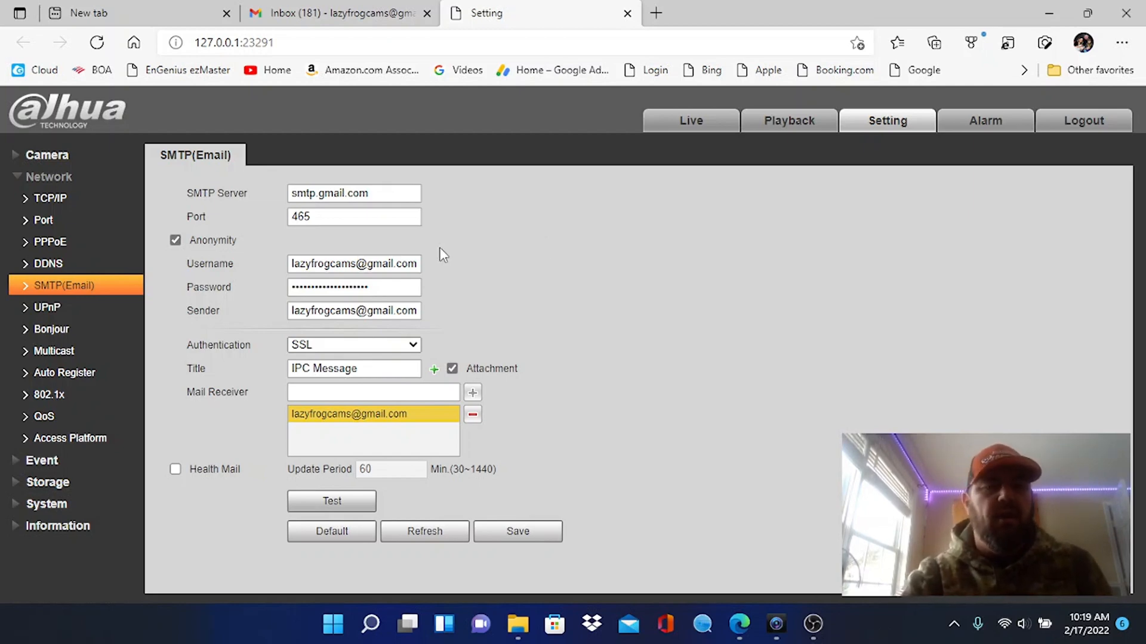
{"action": "mouse_move", "coordinate": [511, 222]}
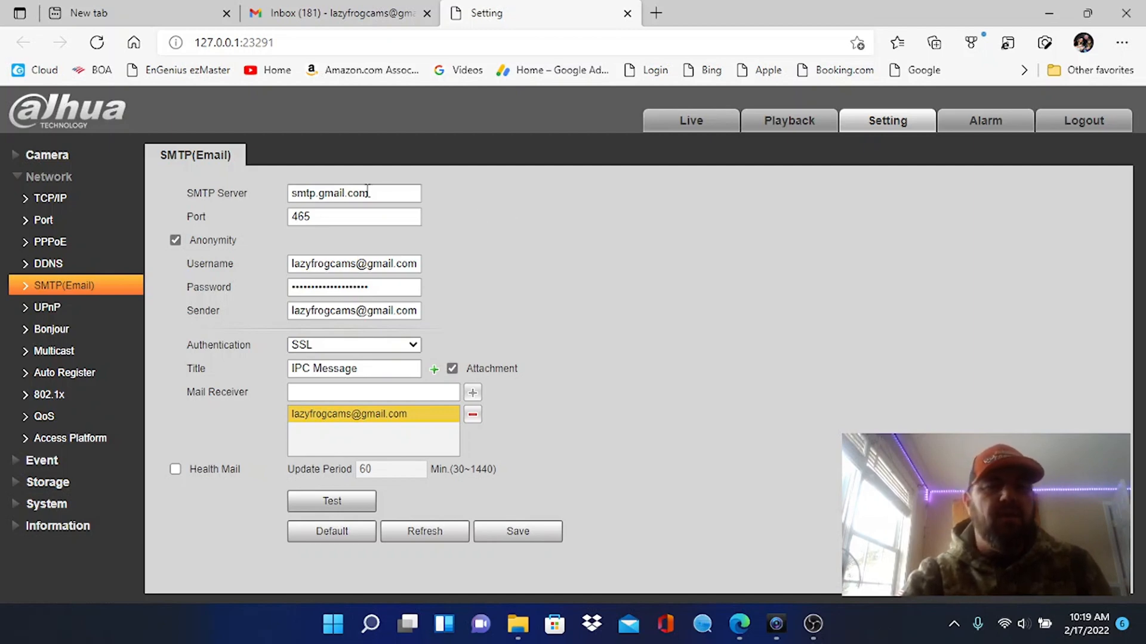
{"action": "mouse_move", "coordinate": [384, 193]}
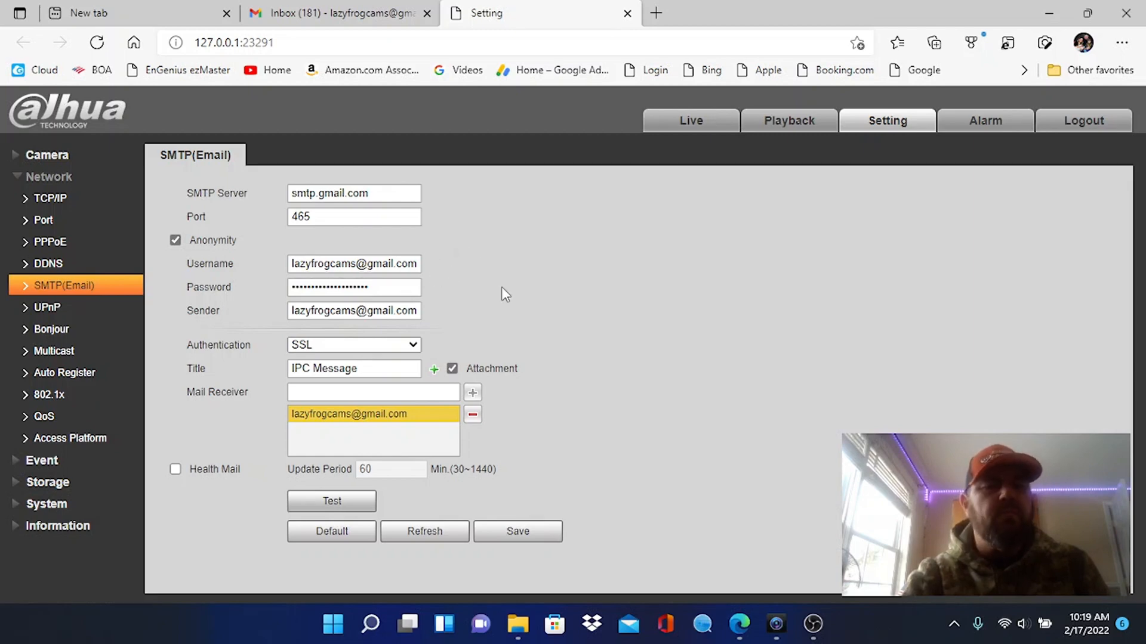
{"action": "mouse_move", "coordinate": [556, 310]}
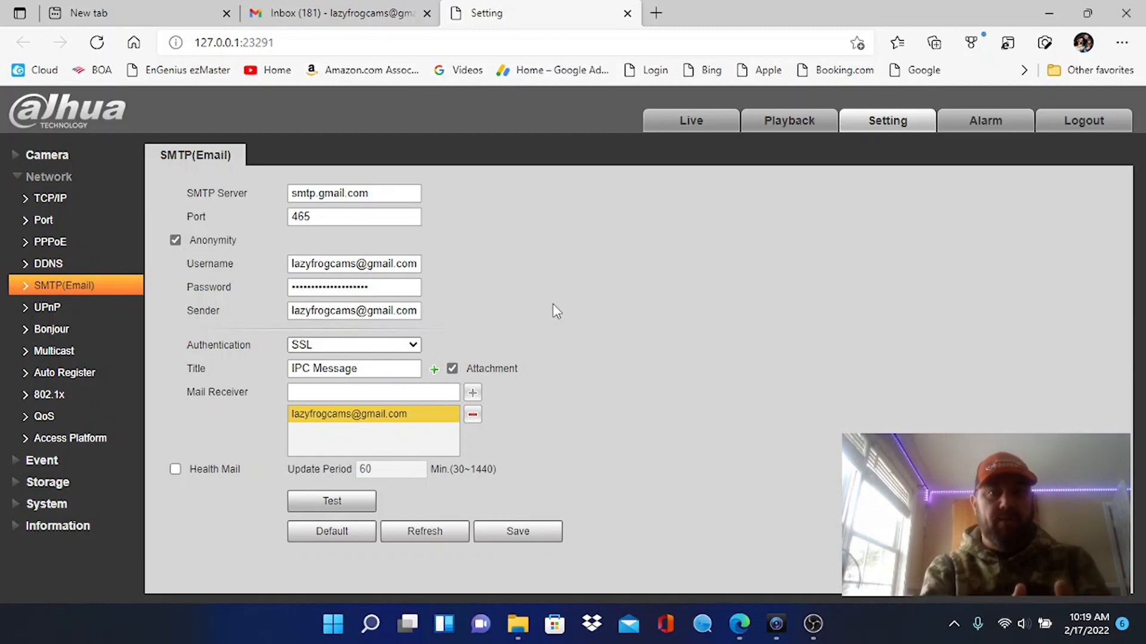
{"action": "mouse_move", "coordinate": [425, 388]}
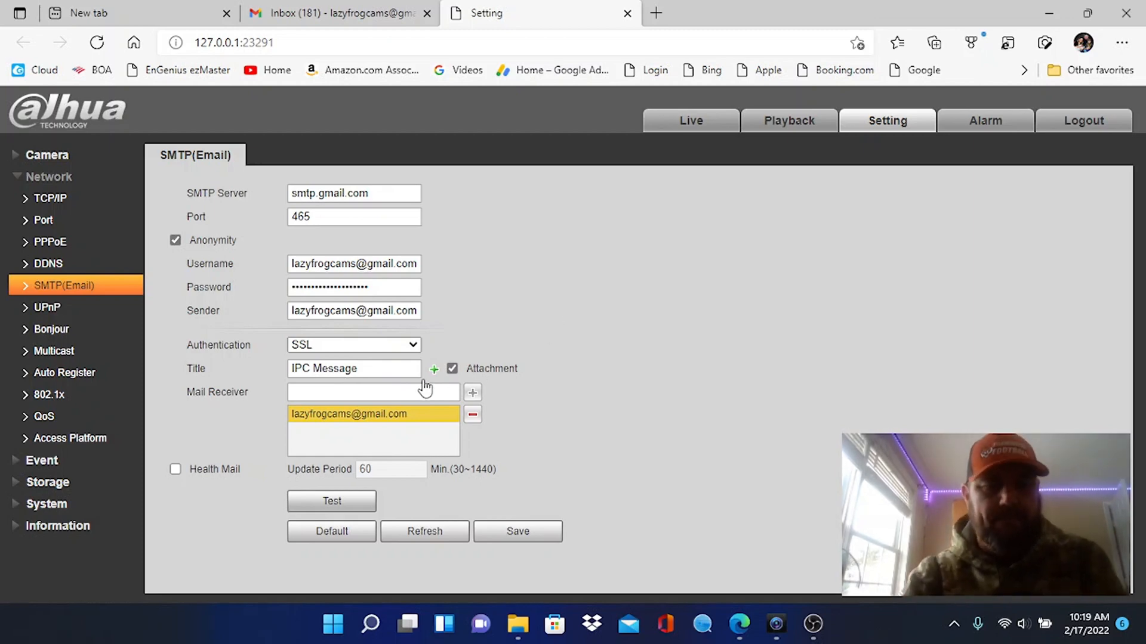
{"action": "mouse_move", "coordinate": [435, 426]}
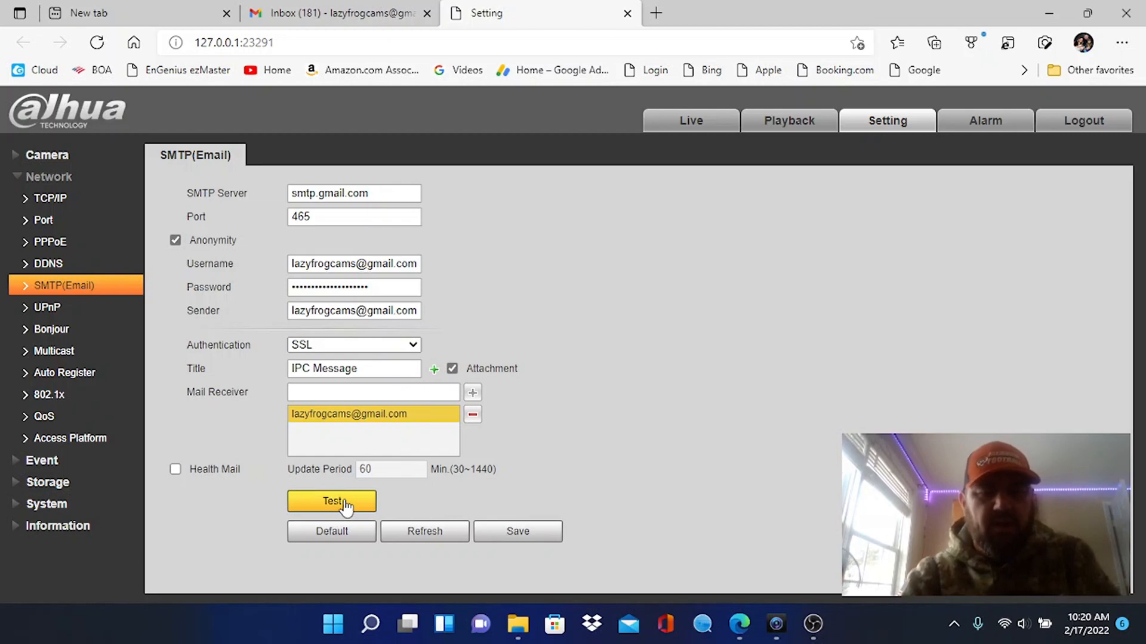
- Send a test email from the SMTP settings and switch to the Live view
{"action": "left_click", "coordinate": [331, 502]}
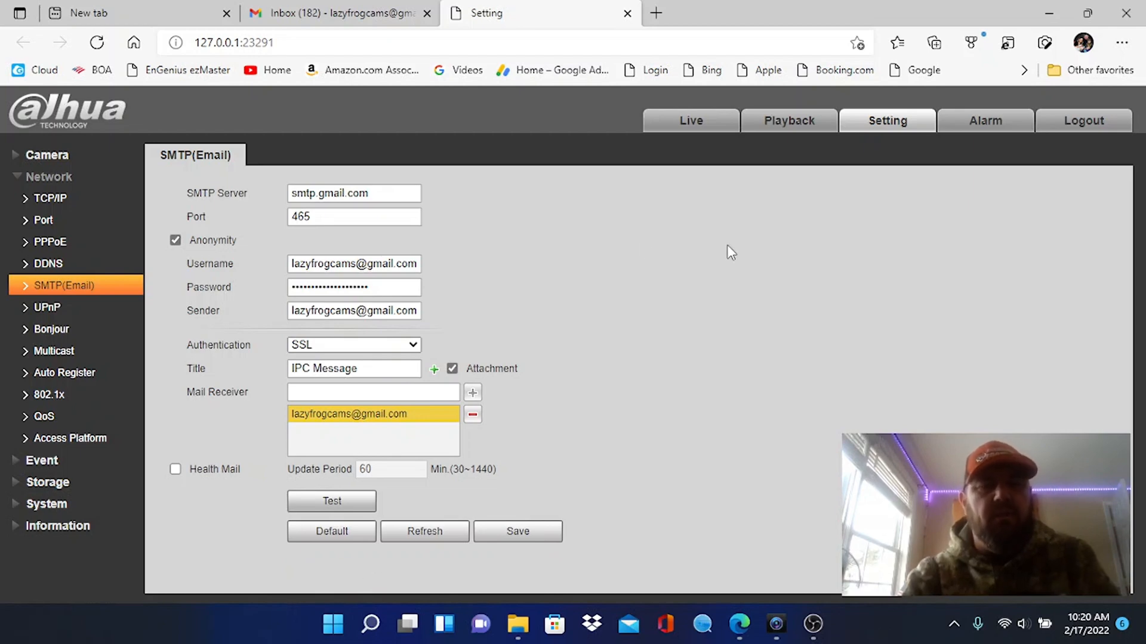
{"action": "mouse_move", "coordinate": [502, 268]}
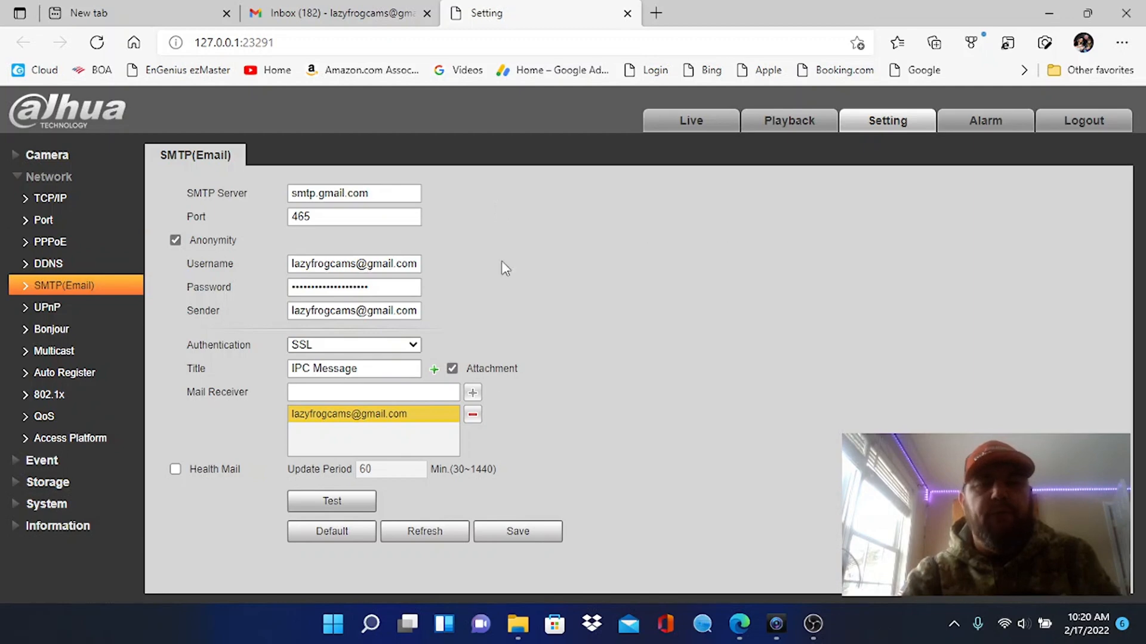
{"action": "mouse_move", "coordinate": [482, 182]}
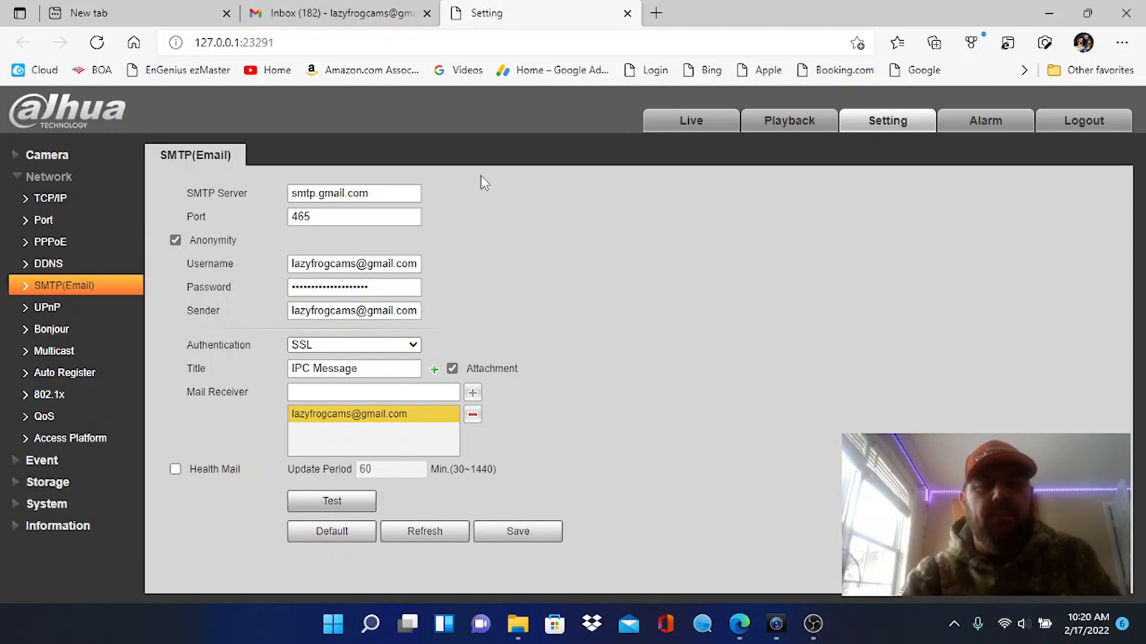
{"action": "mouse_move", "coordinate": [709, 295]}
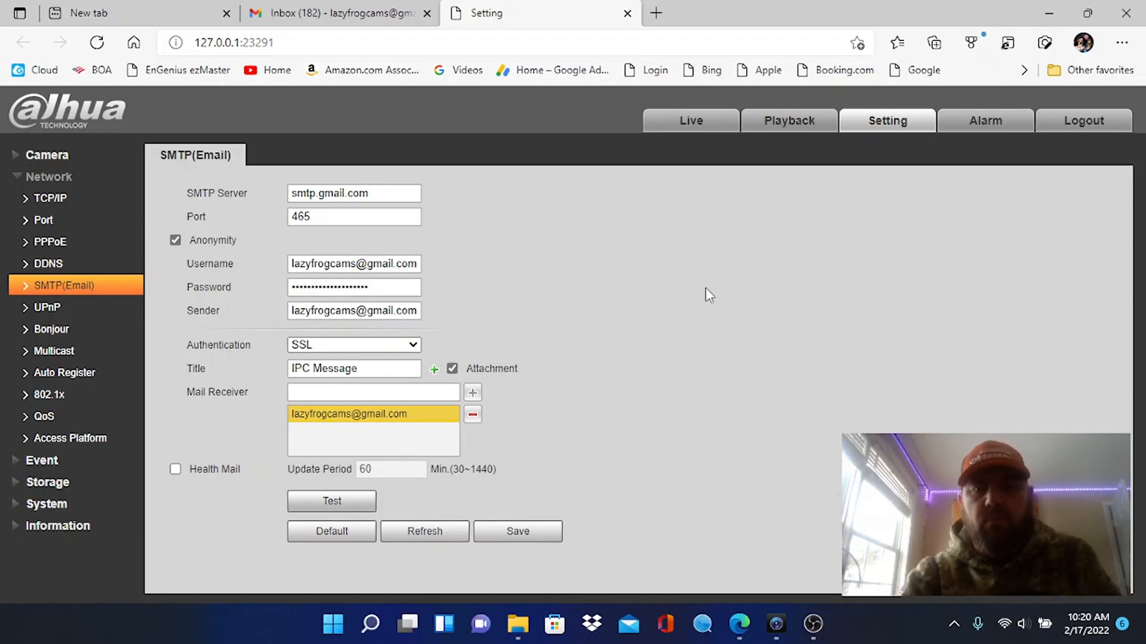
{"action": "mouse_move", "coordinate": [670, 245]}
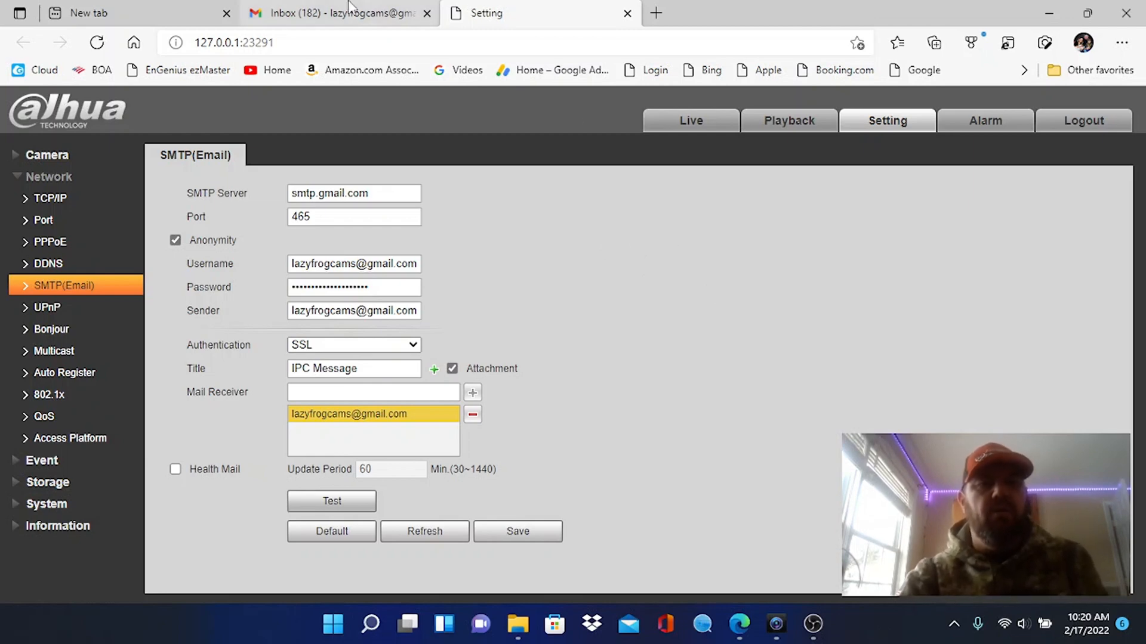
{"action": "left_click", "coordinate": [689, 120]}
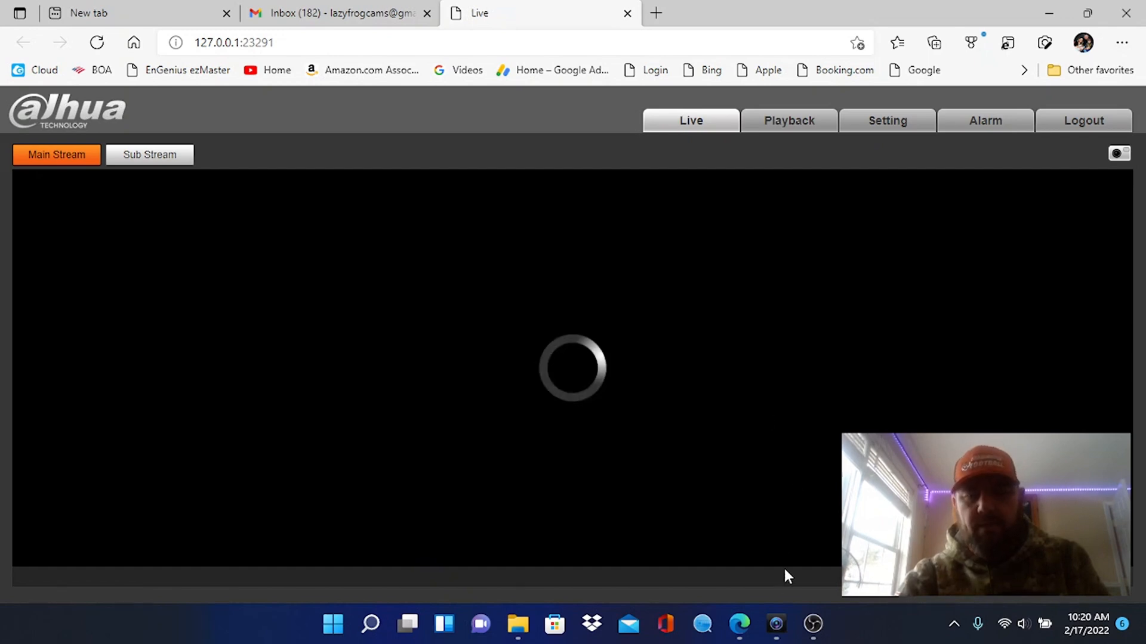
- Play back the 10:11 Entrance recording, pausing as the truck crosses, then return to Edge
{"action": "left_click", "coordinate": [775, 625]}
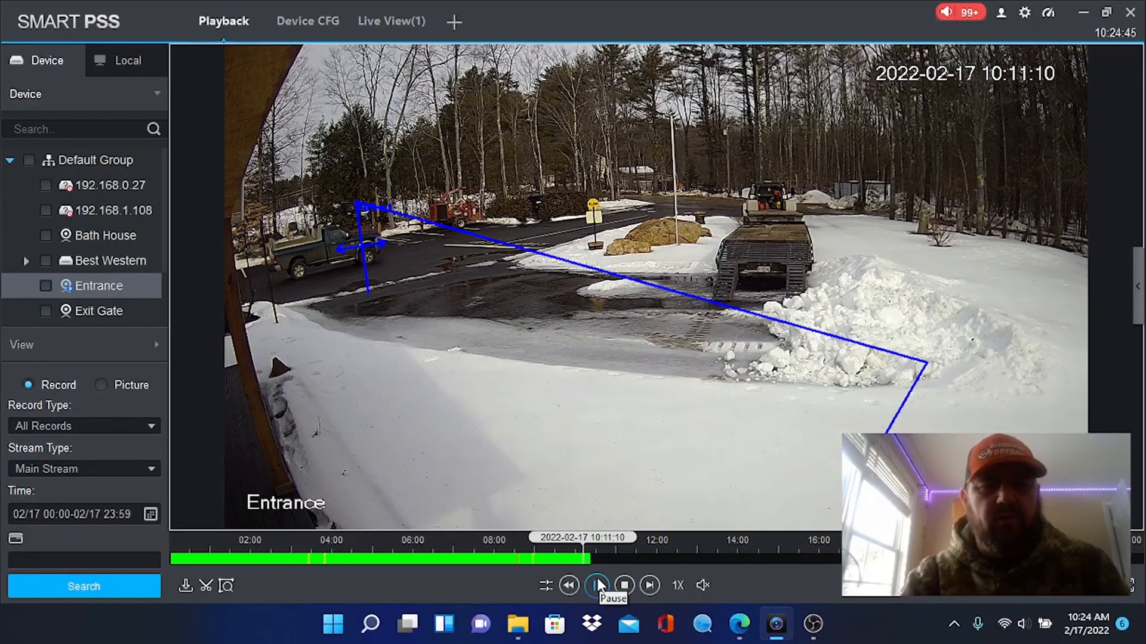
{"action": "left_click", "coordinate": [596, 585]}
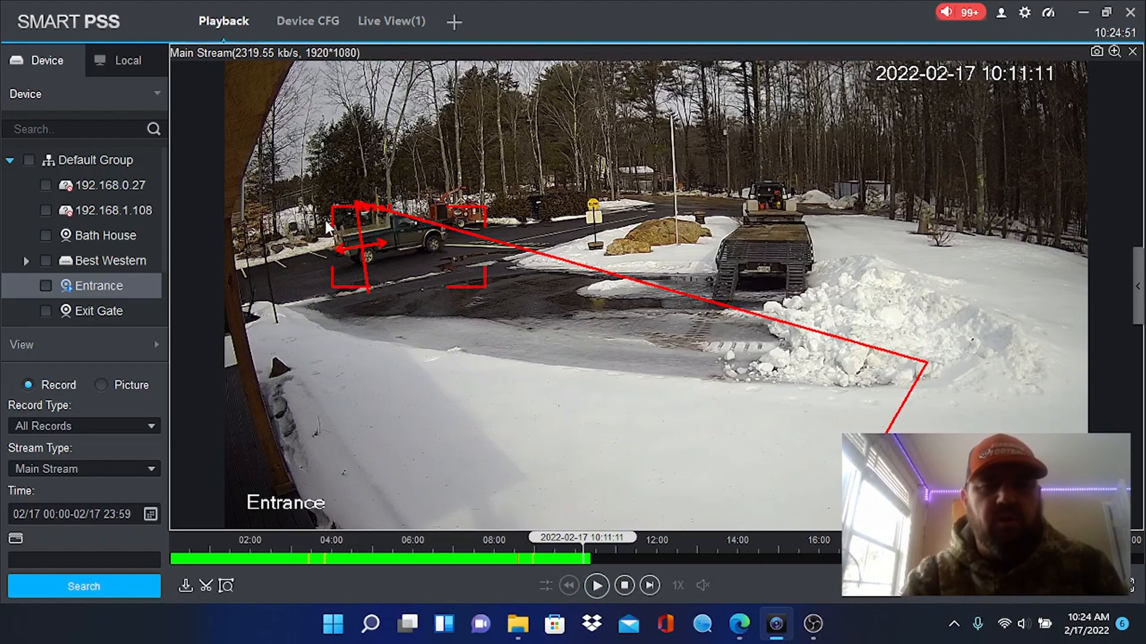
{"action": "mouse_move", "coordinate": [409, 227]}
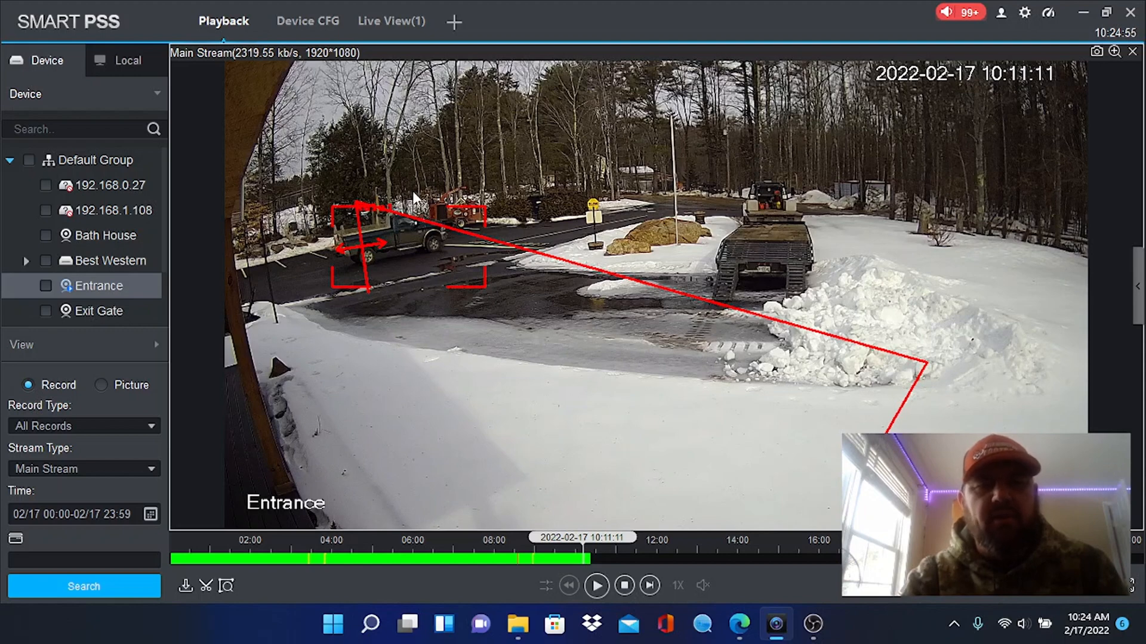
{"action": "mouse_move", "coordinate": [353, 231]}
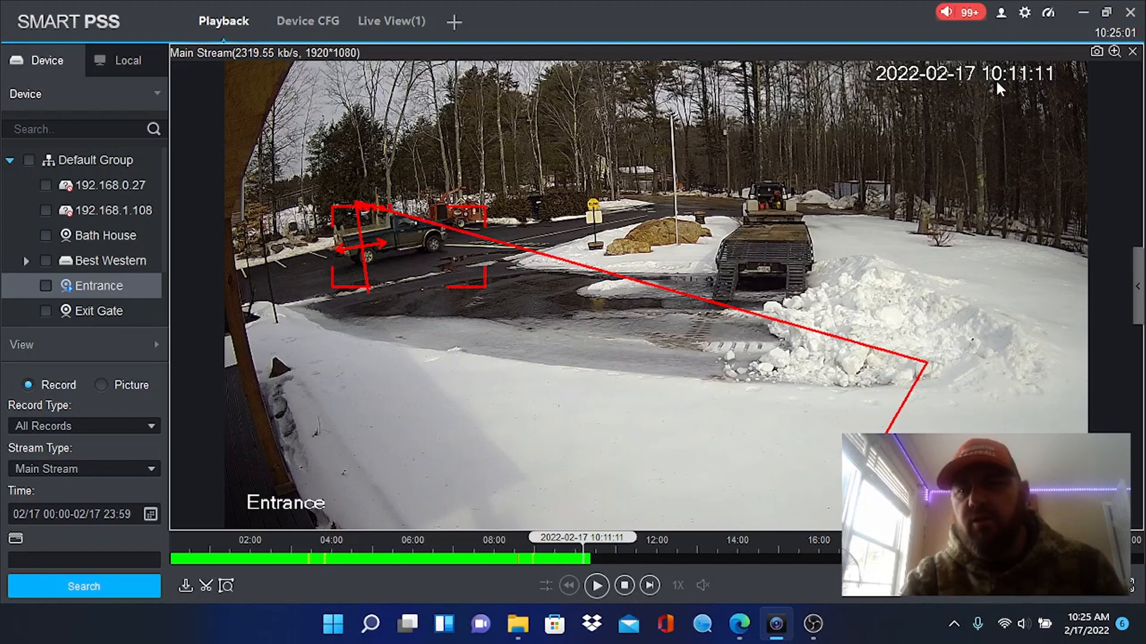
{"action": "mouse_move", "coordinate": [1014, 91]}
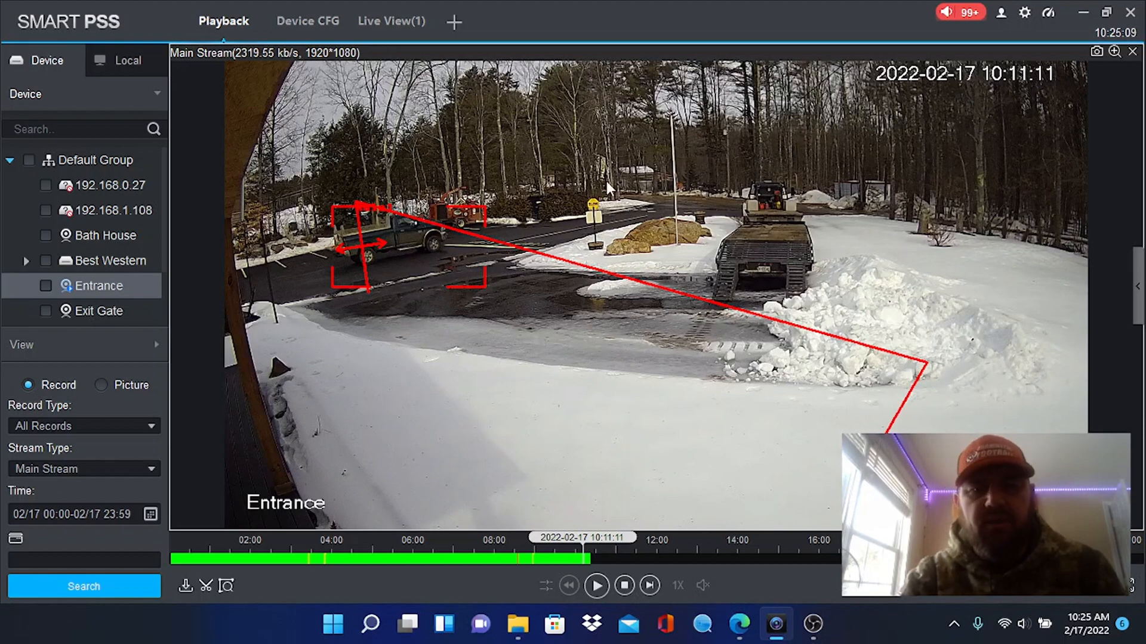
{"action": "mouse_move", "coordinate": [615, 504]}
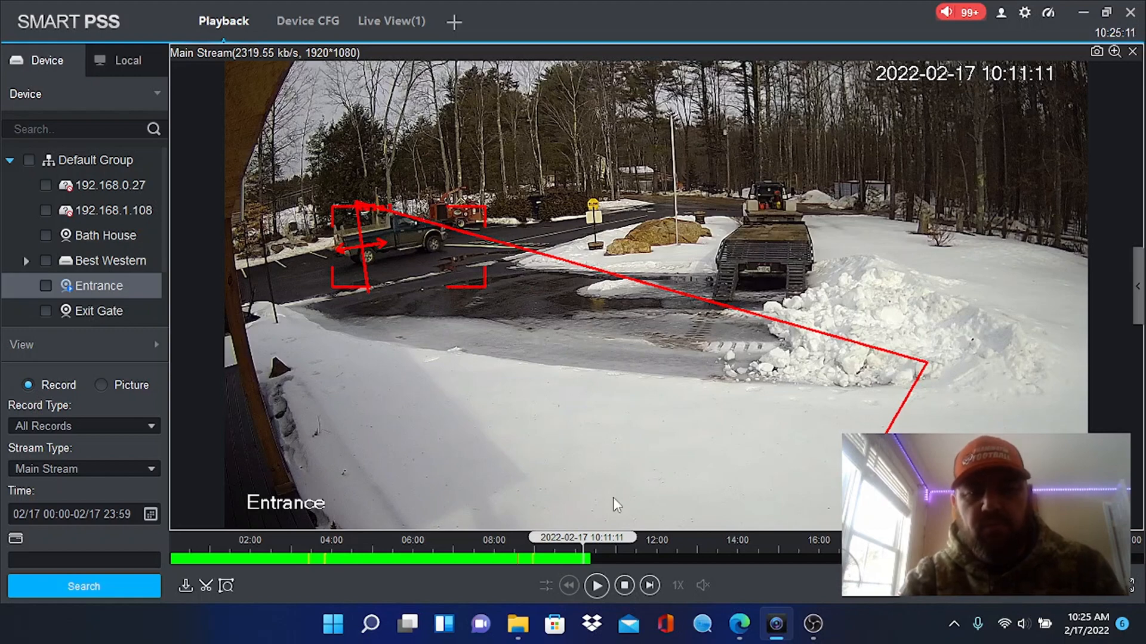
{"action": "left_click", "coordinate": [596, 585]}
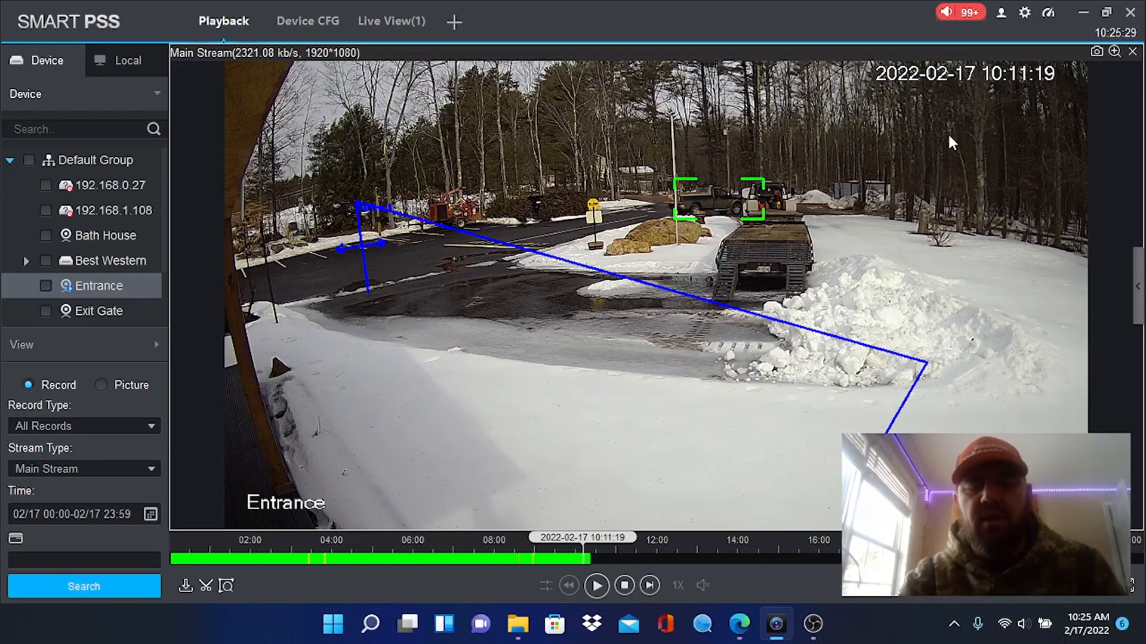
{"action": "mouse_move", "coordinate": [647, 160]}
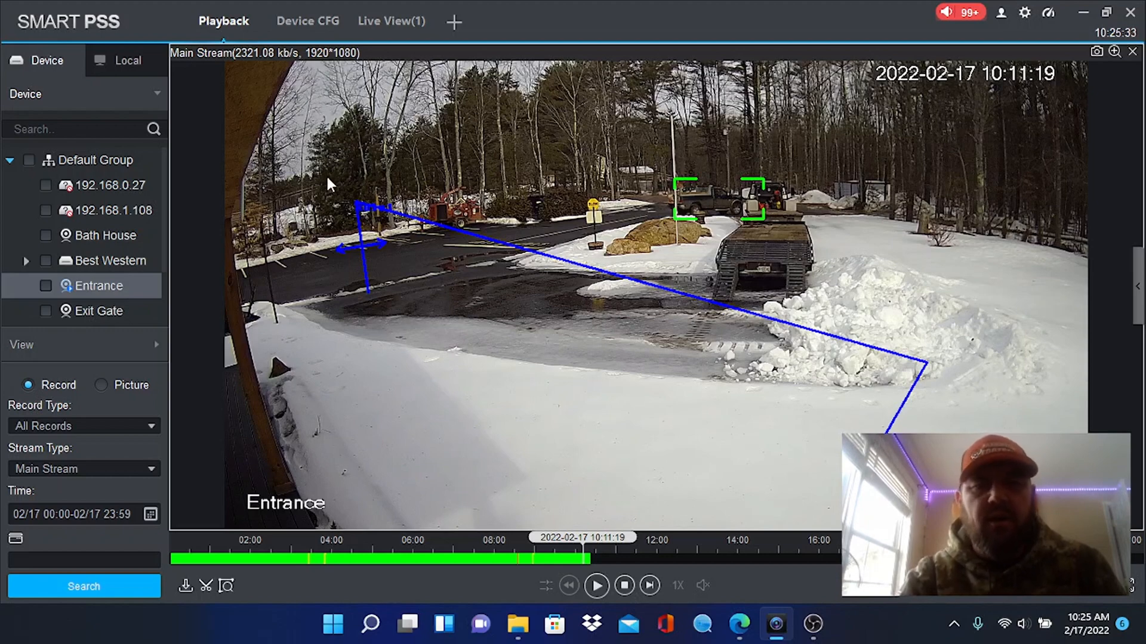
{"action": "mouse_move", "coordinate": [928, 130]}
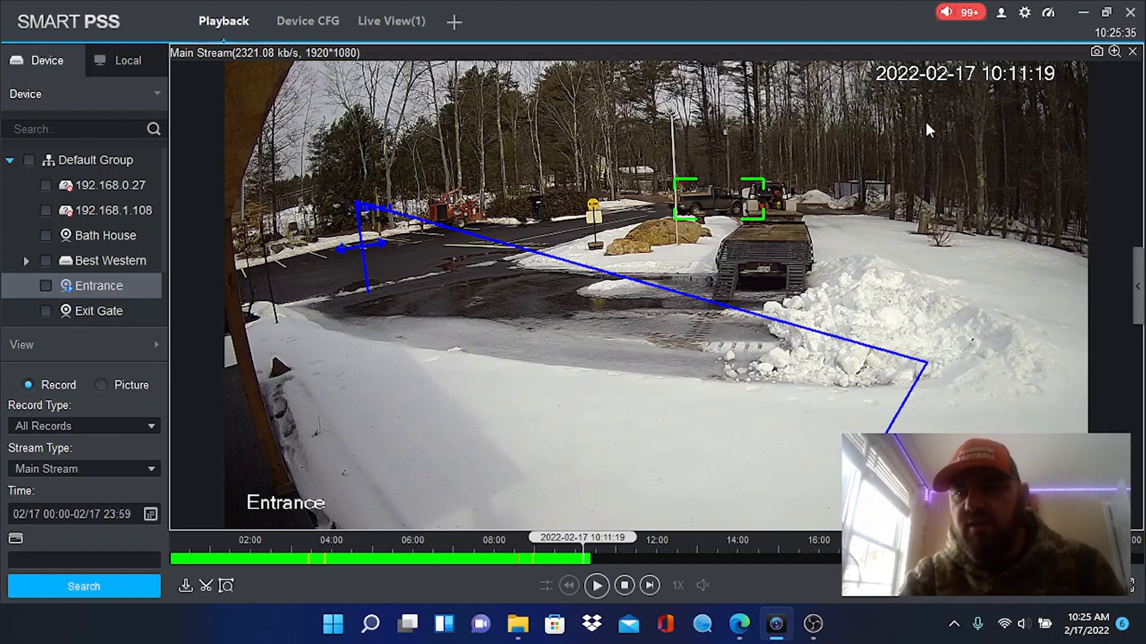
{"action": "mouse_move", "coordinate": [531, 124]}
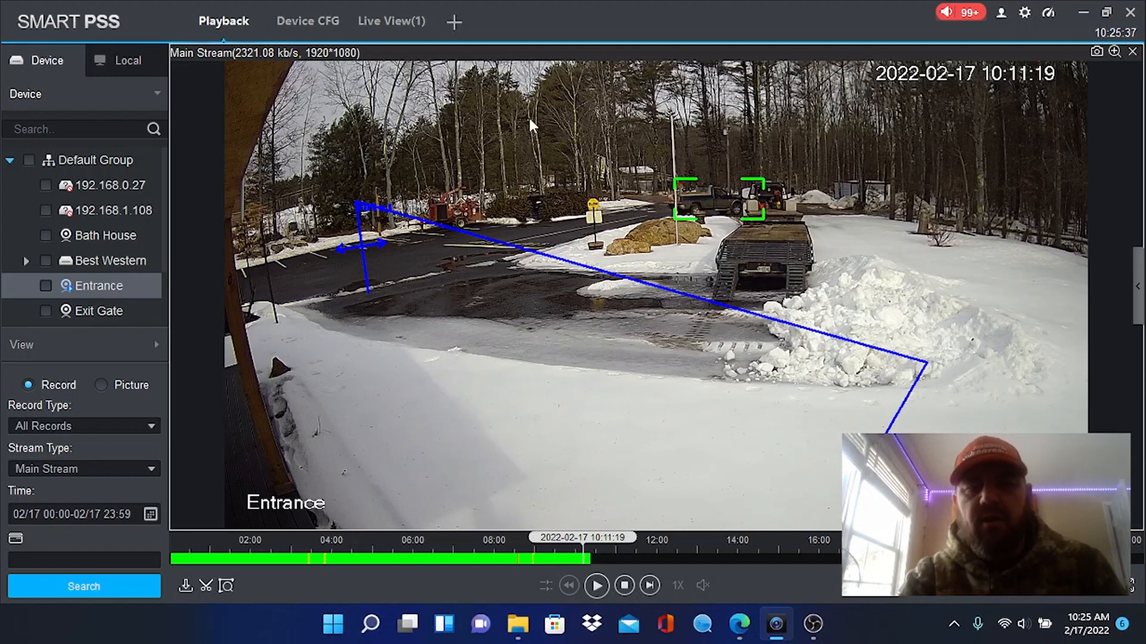
{"action": "mouse_move", "coordinate": [600, 149]}
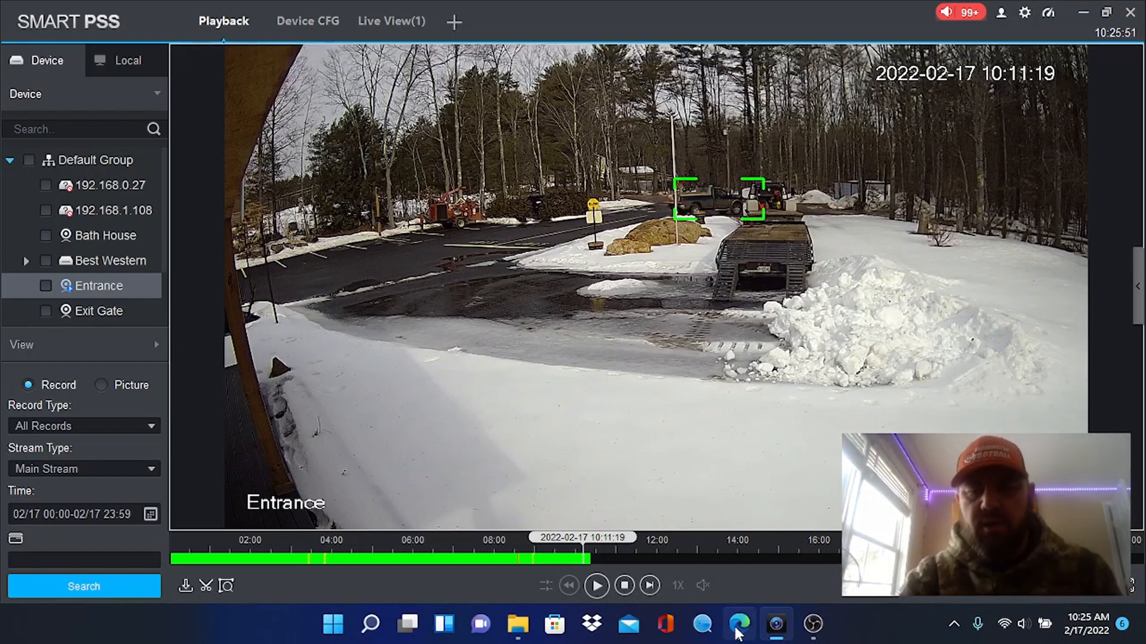
{"action": "left_click", "coordinate": [738, 624]}
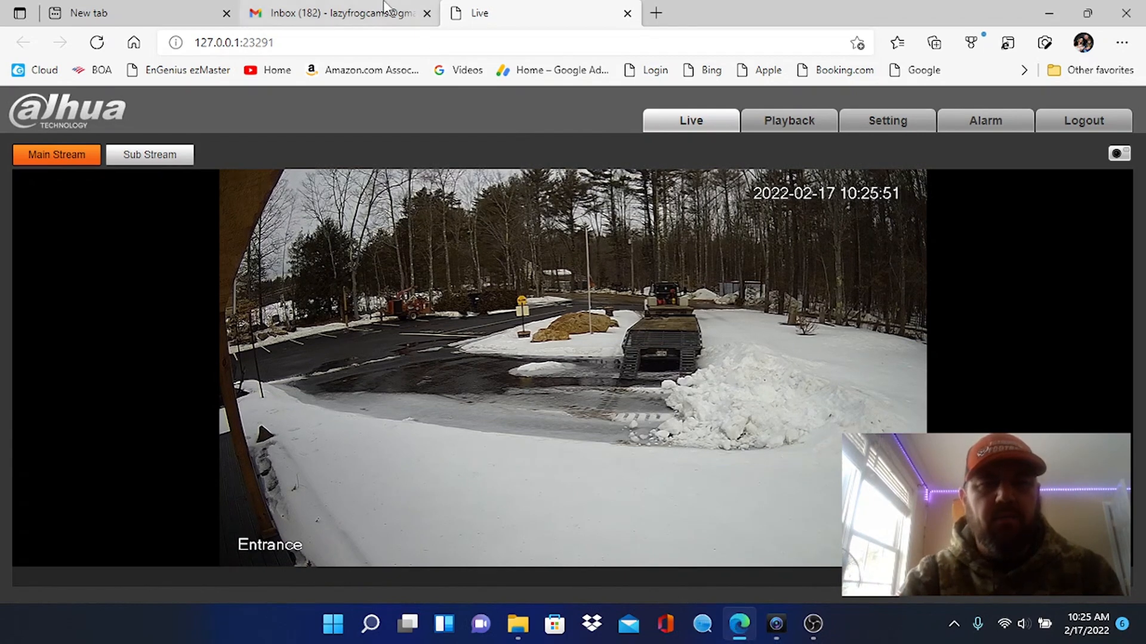
- Preview the truck snapshot attachment, then open the 10:11 Entrance Tripwire alarm email
{"action": "left_click", "coordinate": [338, 13]}
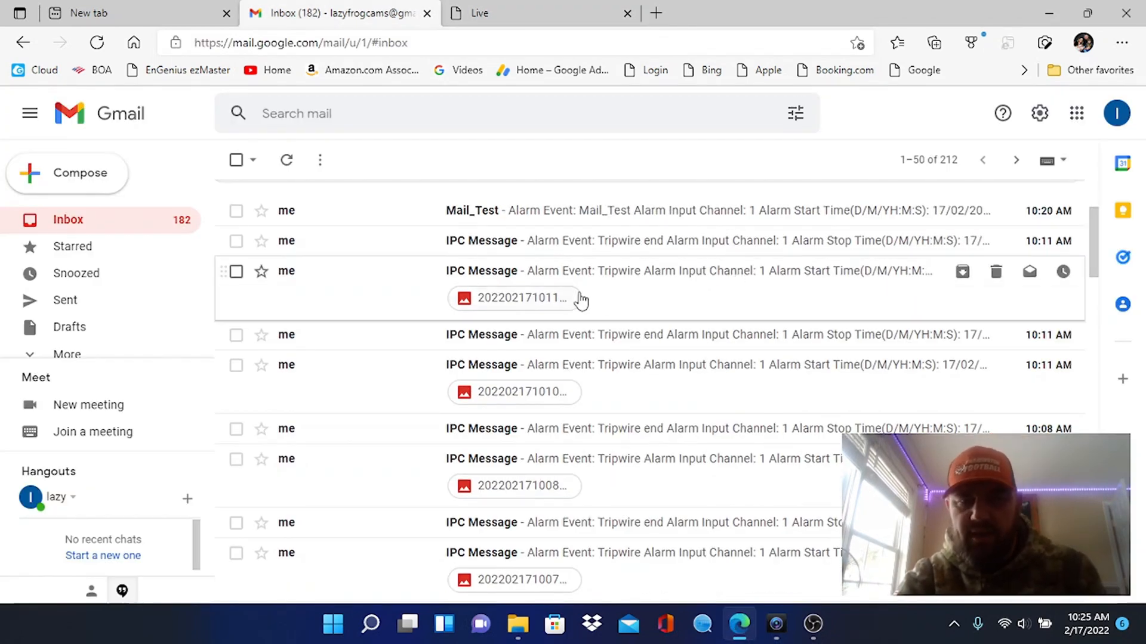
{"action": "left_click", "coordinate": [514, 297]}
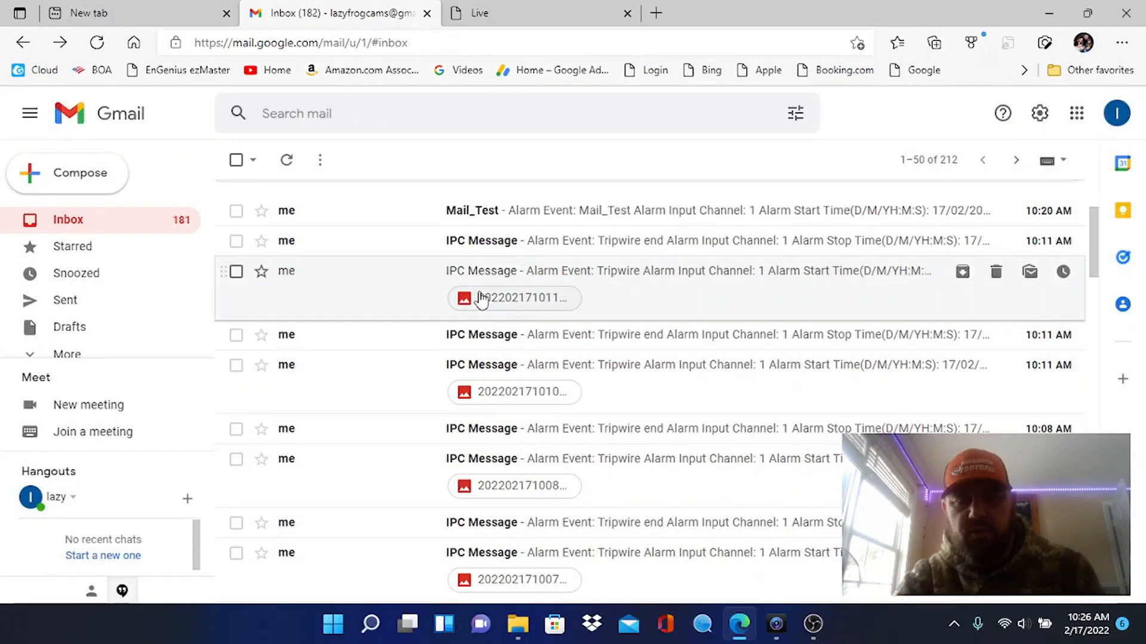
{"action": "left_click", "coordinate": [514, 298]}
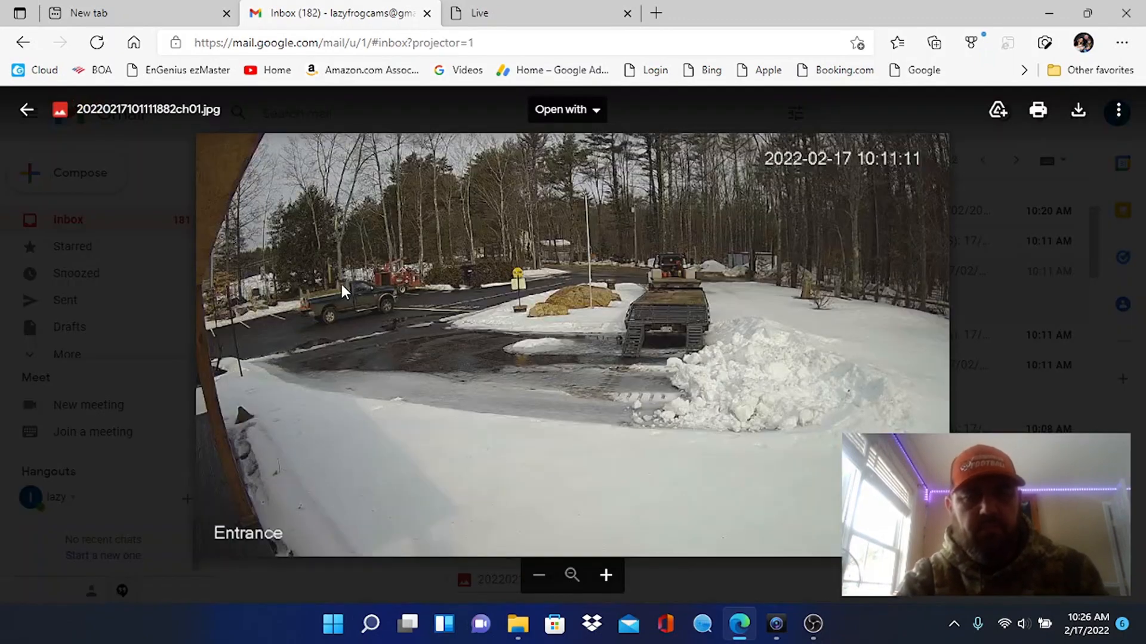
{"action": "mouse_move", "coordinate": [879, 193]}
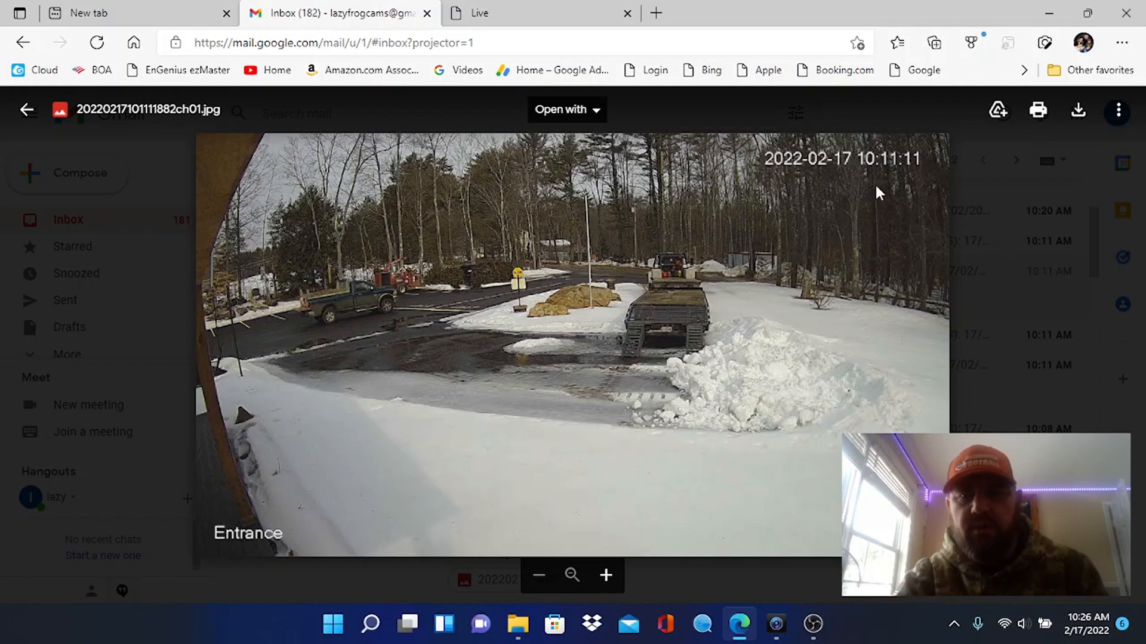
{"action": "mouse_move", "coordinate": [351, 317]}
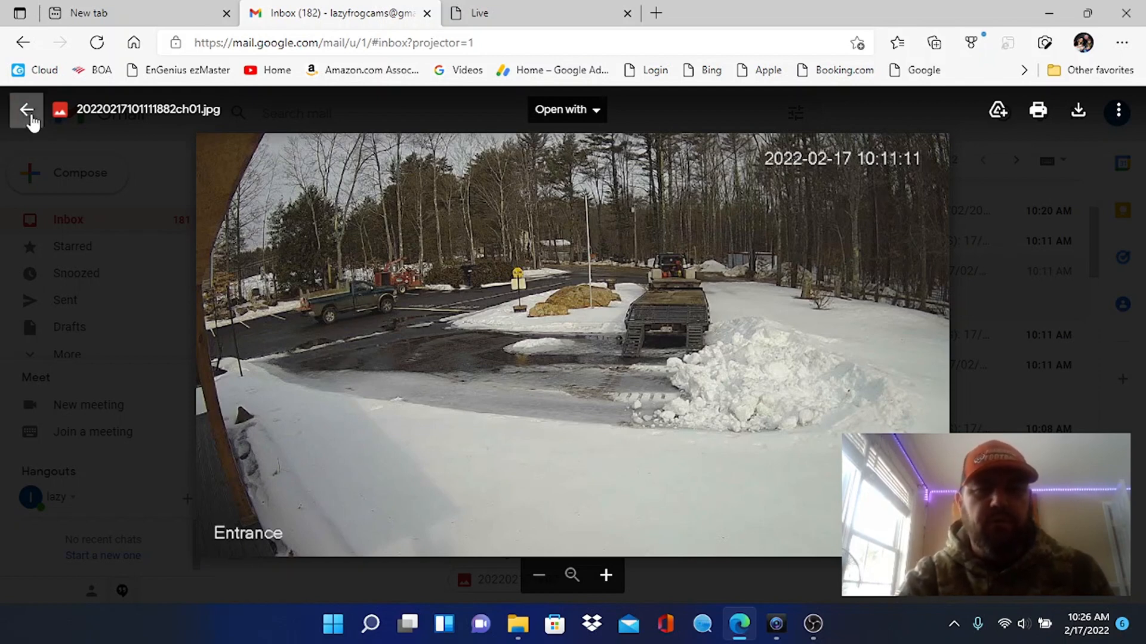
{"action": "left_click", "coordinate": [27, 114]}
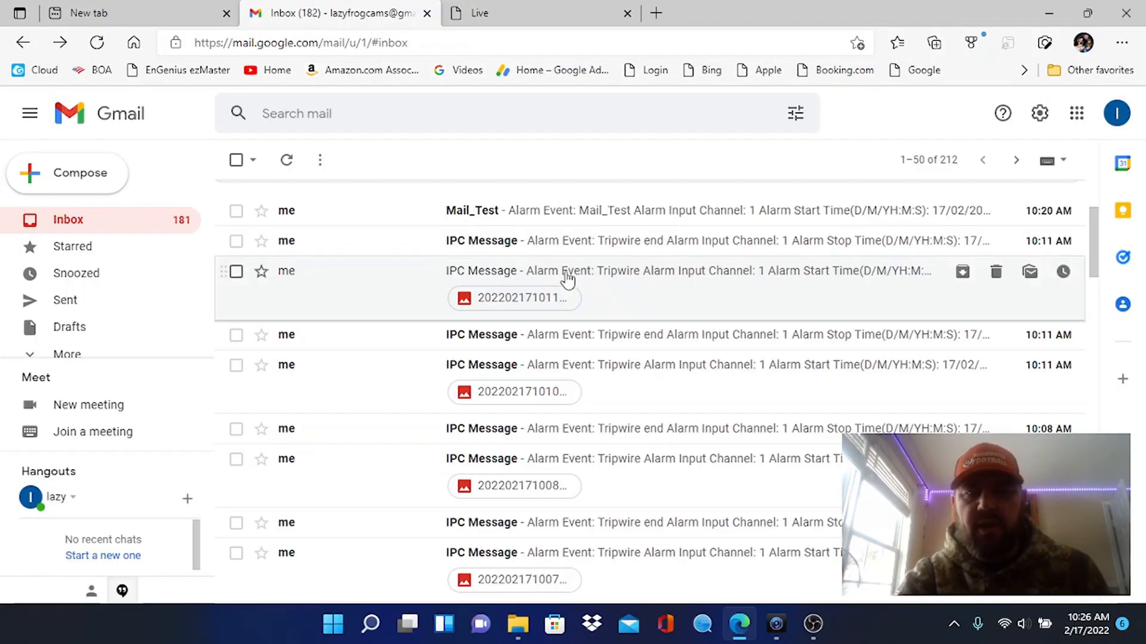
{"action": "mouse_move", "coordinate": [648, 281]}
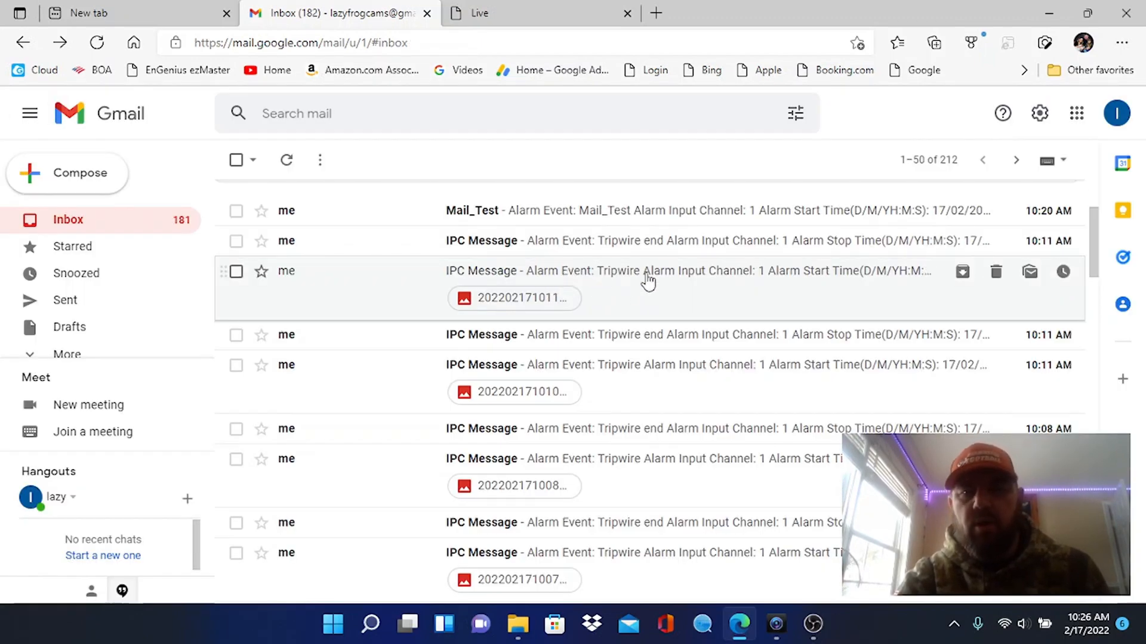
{"action": "left_click", "coordinate": [644, 271]}
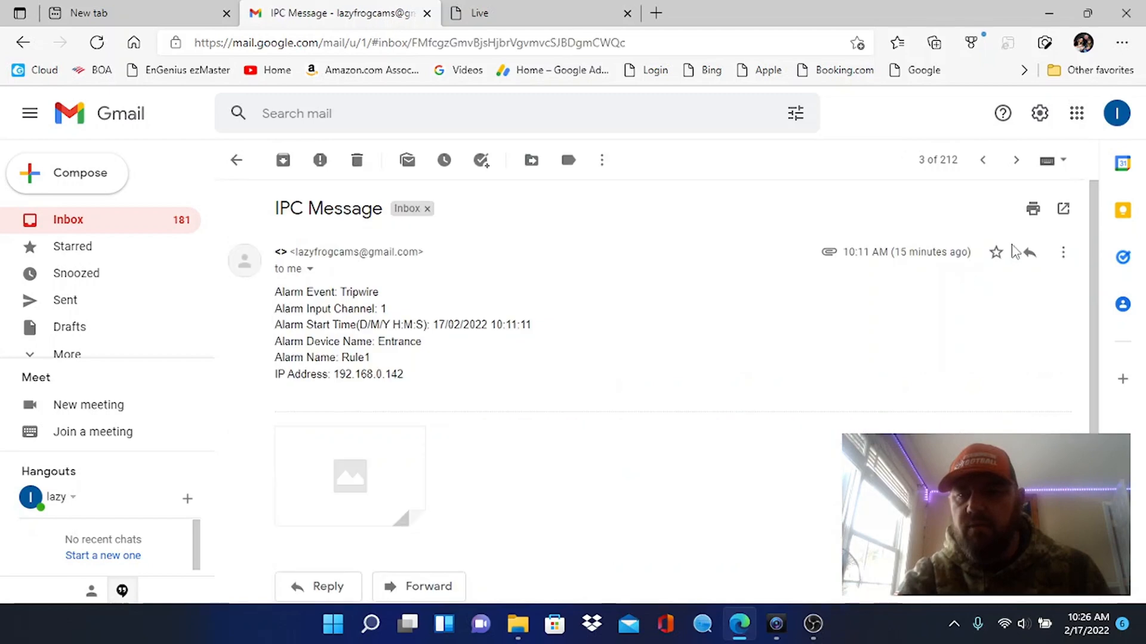
{"action": "mouse_move", "coordinate": [459, 71]}
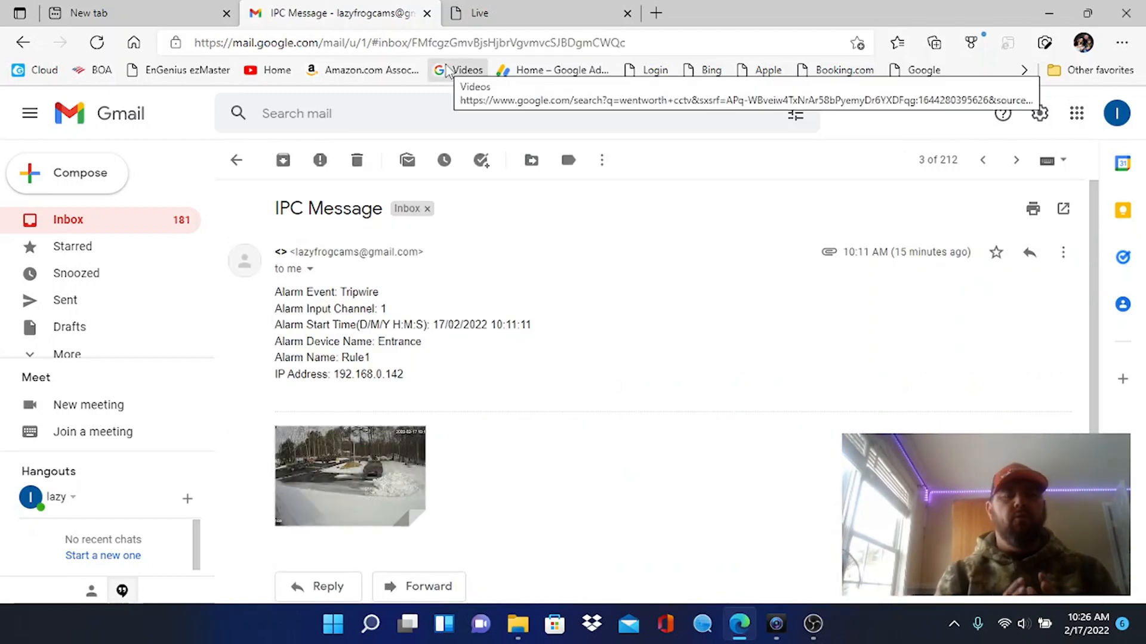